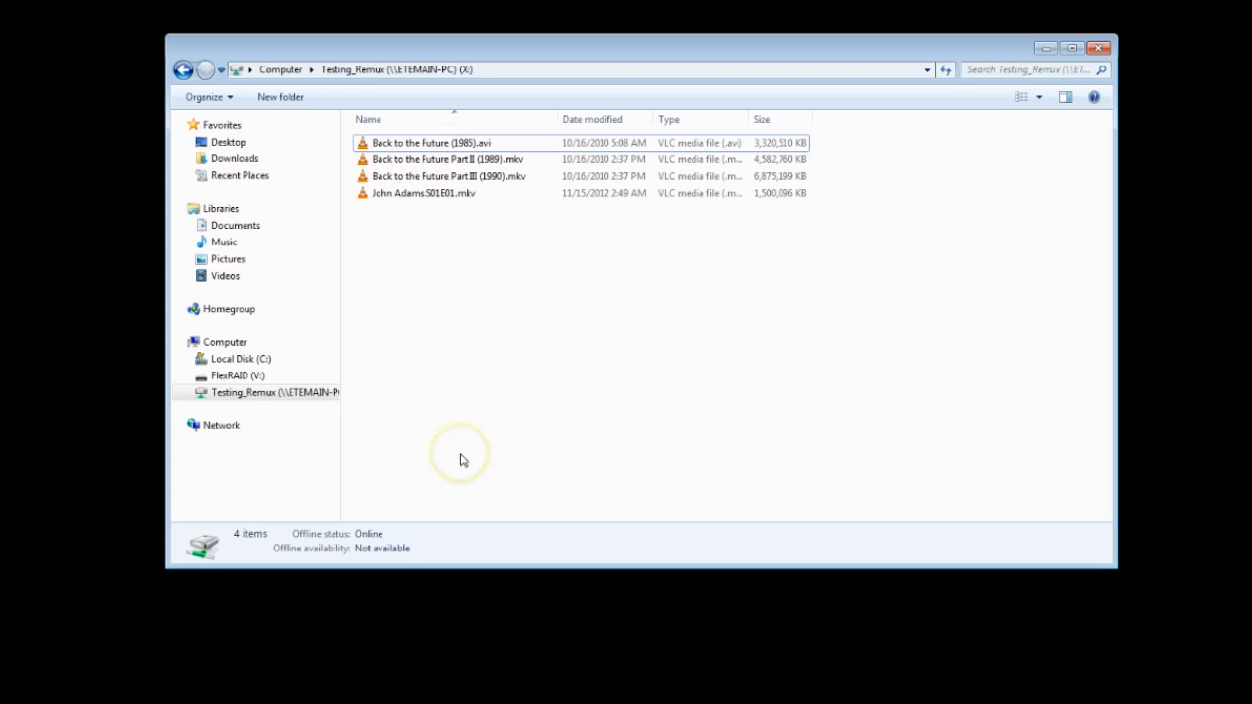
mouse_move(463, 460)
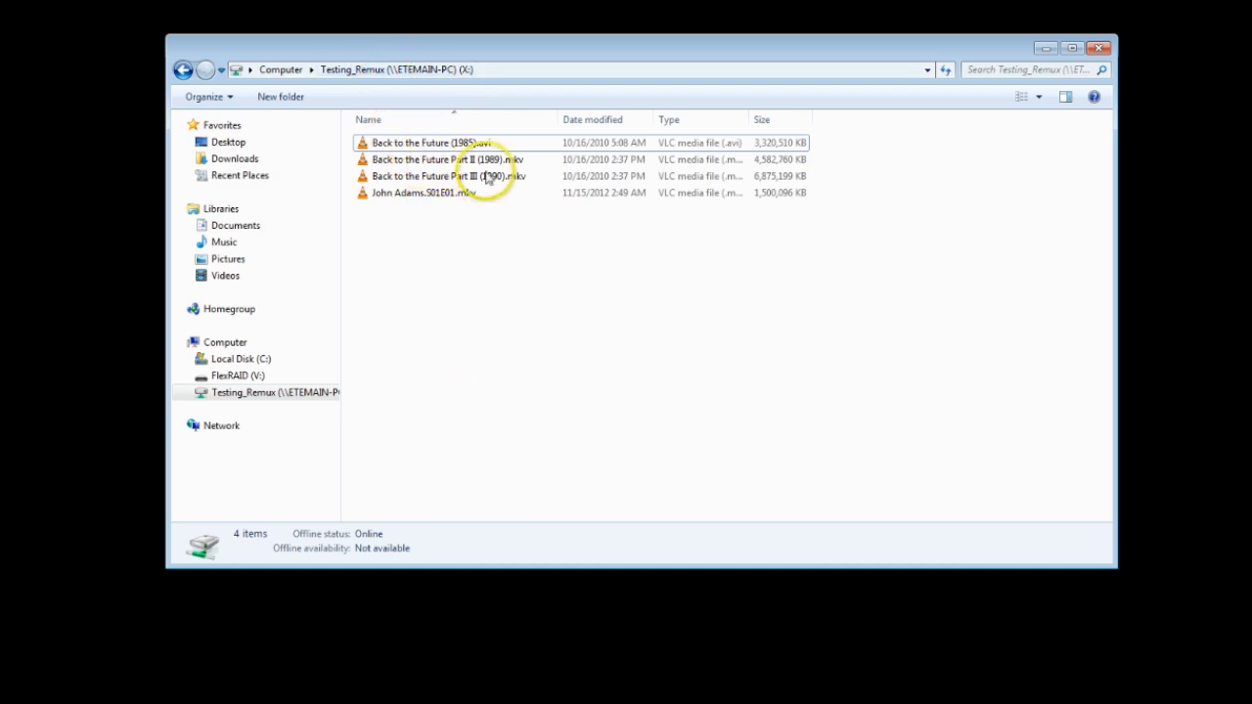
mouse_move(571, 360)
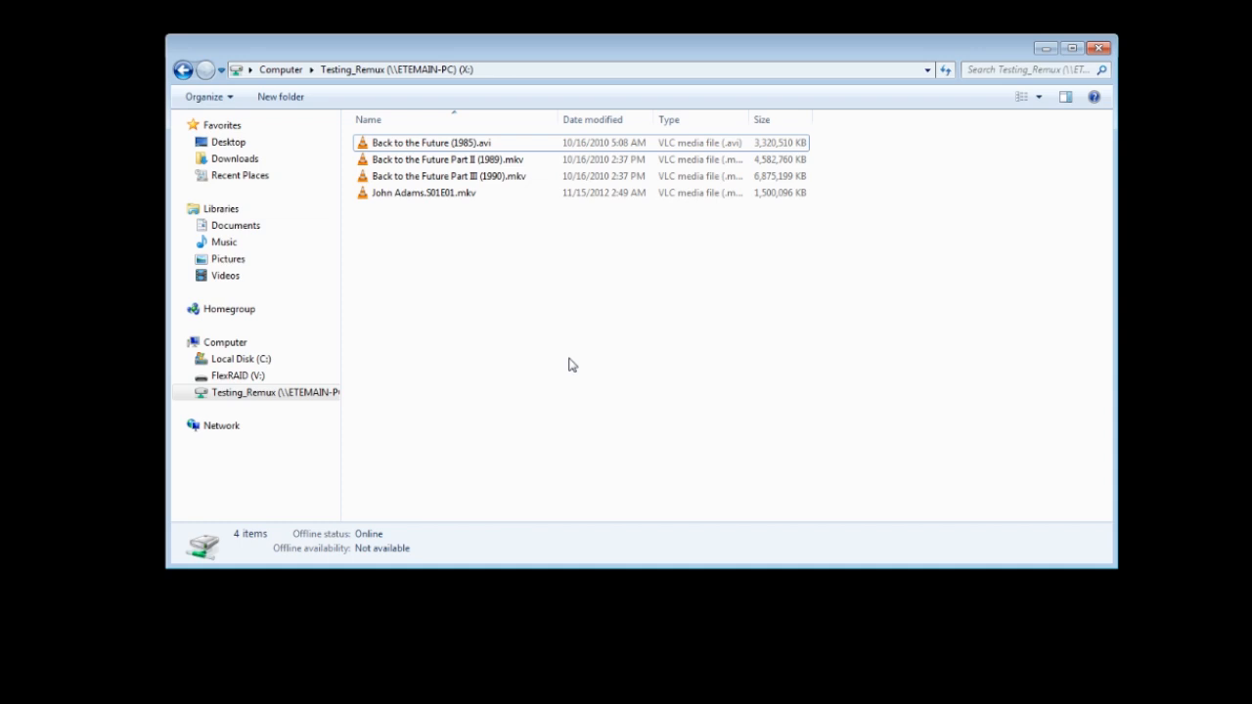
Create a new folder named Television beside Movies at the drive root.
right_click(571, 366)
text(Movies)
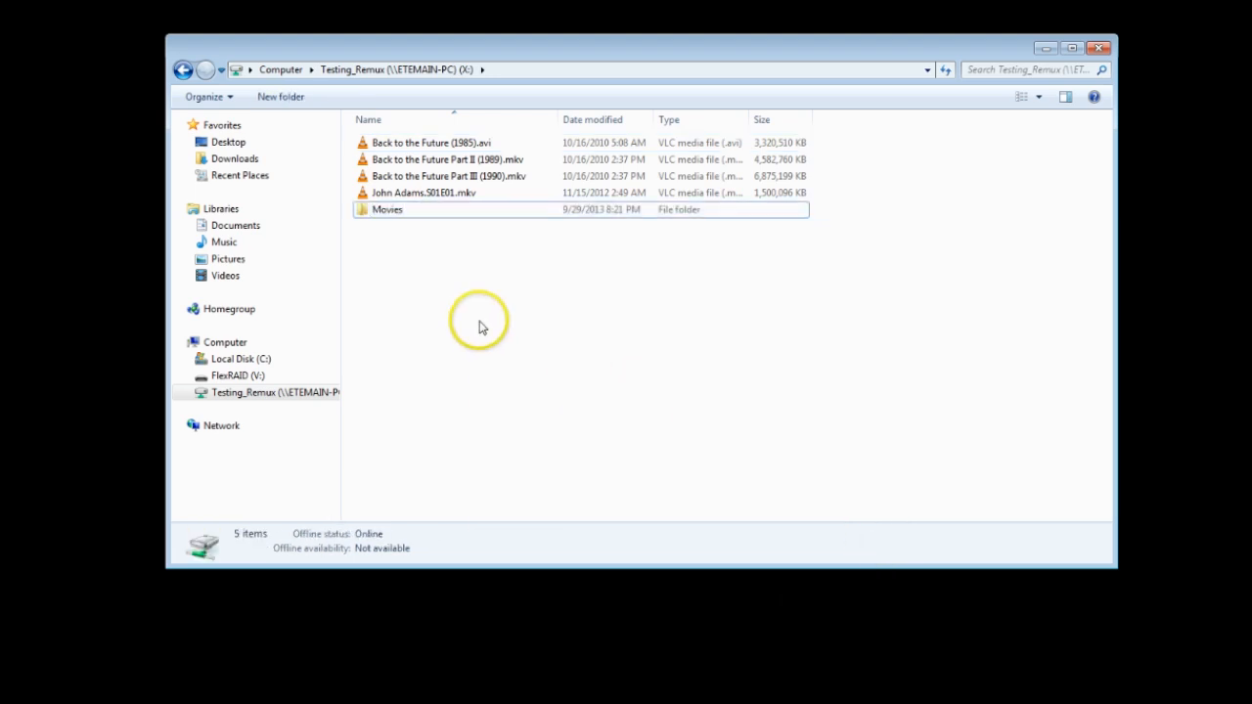
click(282, 96)
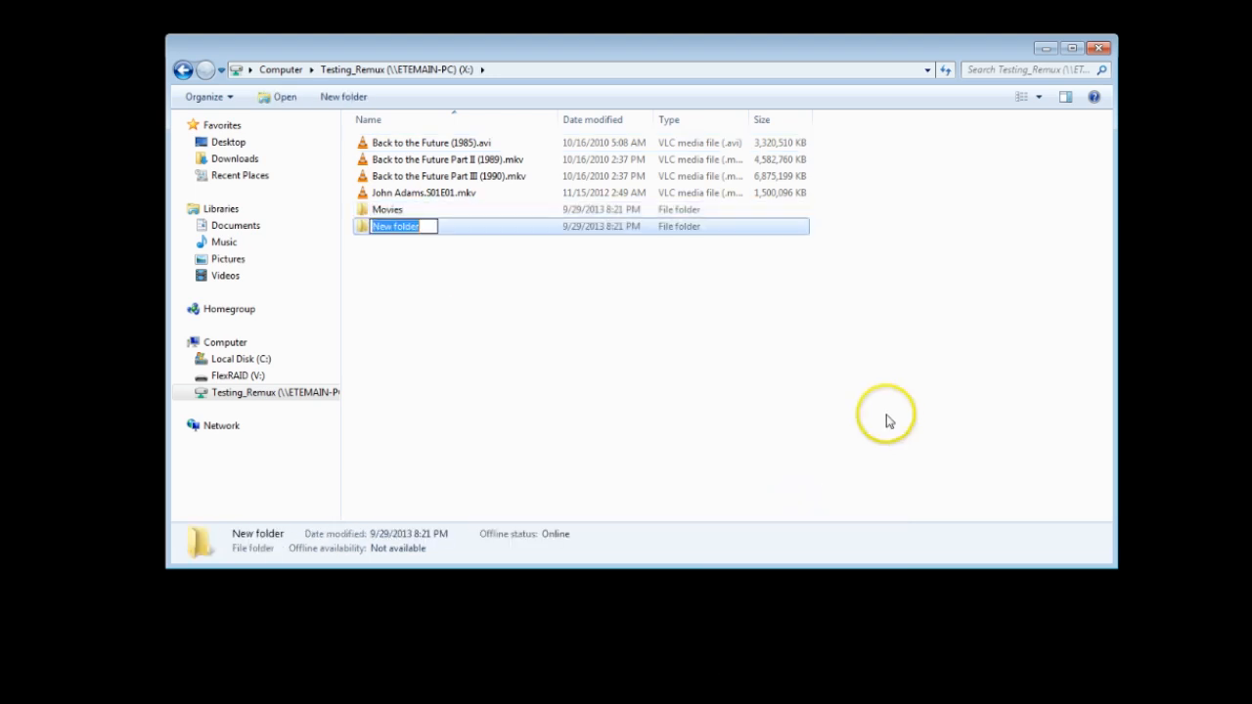
text(Television)
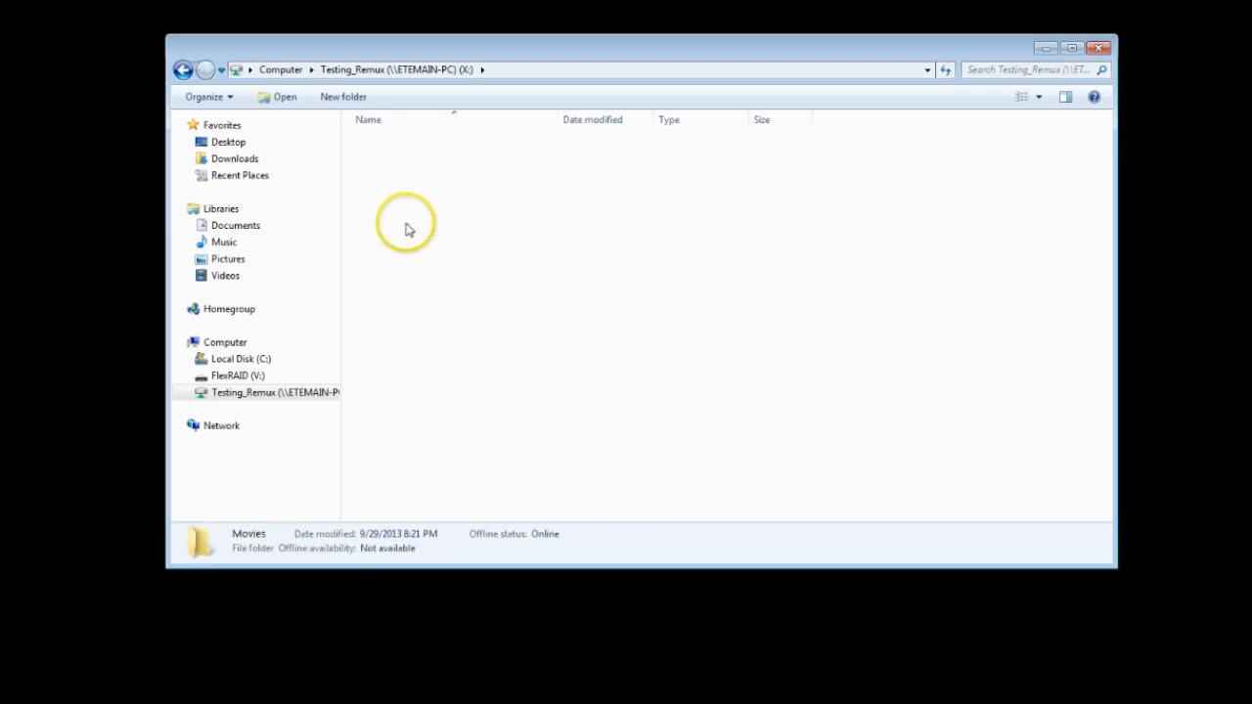
click(430, 176)
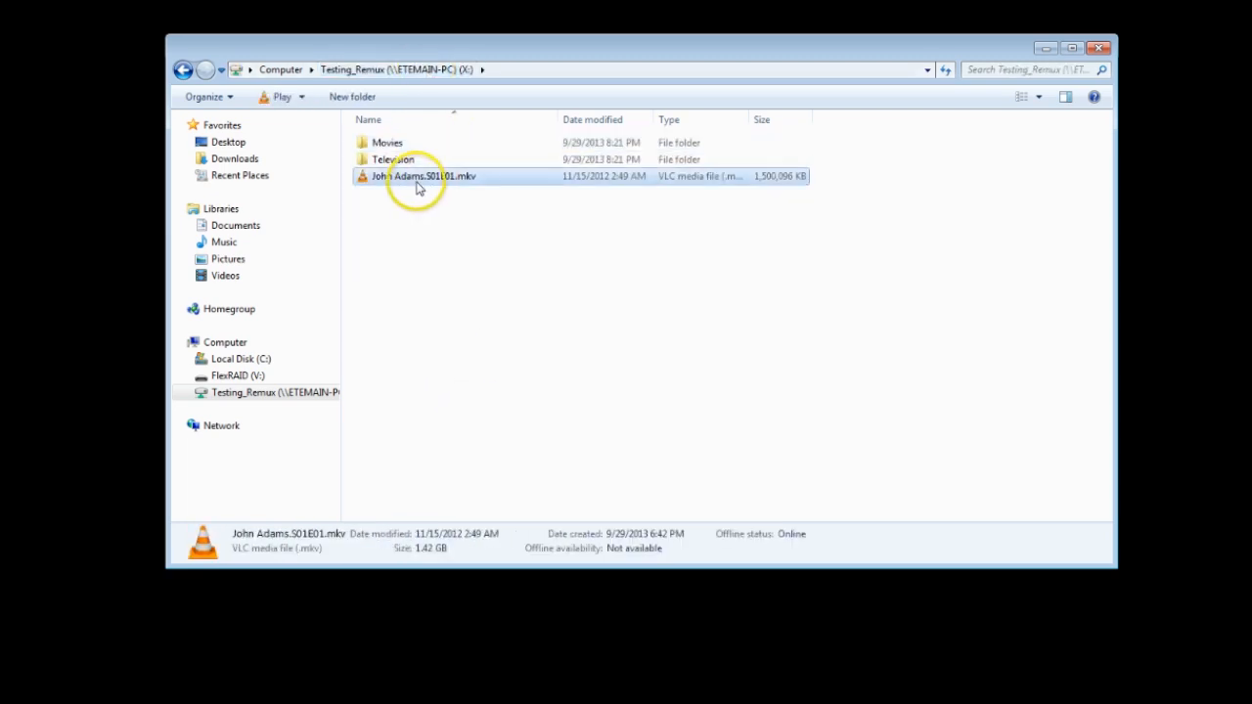
double_click(393, 160)
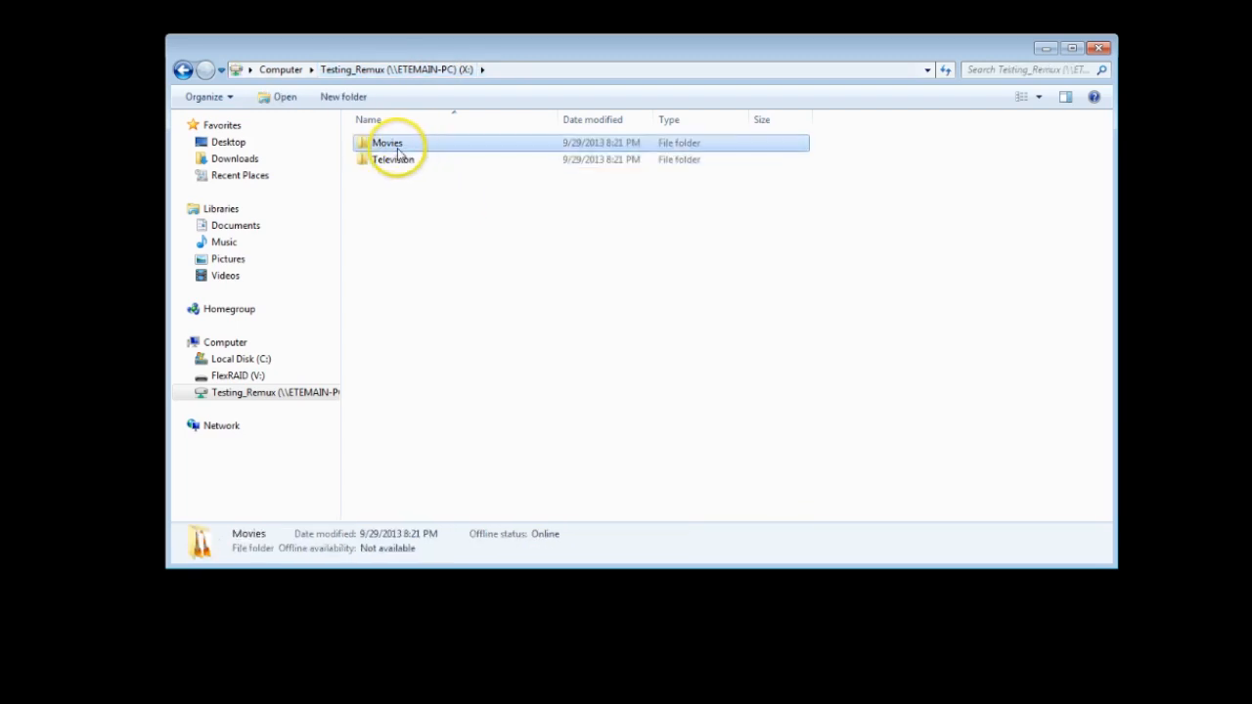
Inside Movies, create per-film folders such as 'Back to the Future (1985)' and Part II.
double_click(387, 143)
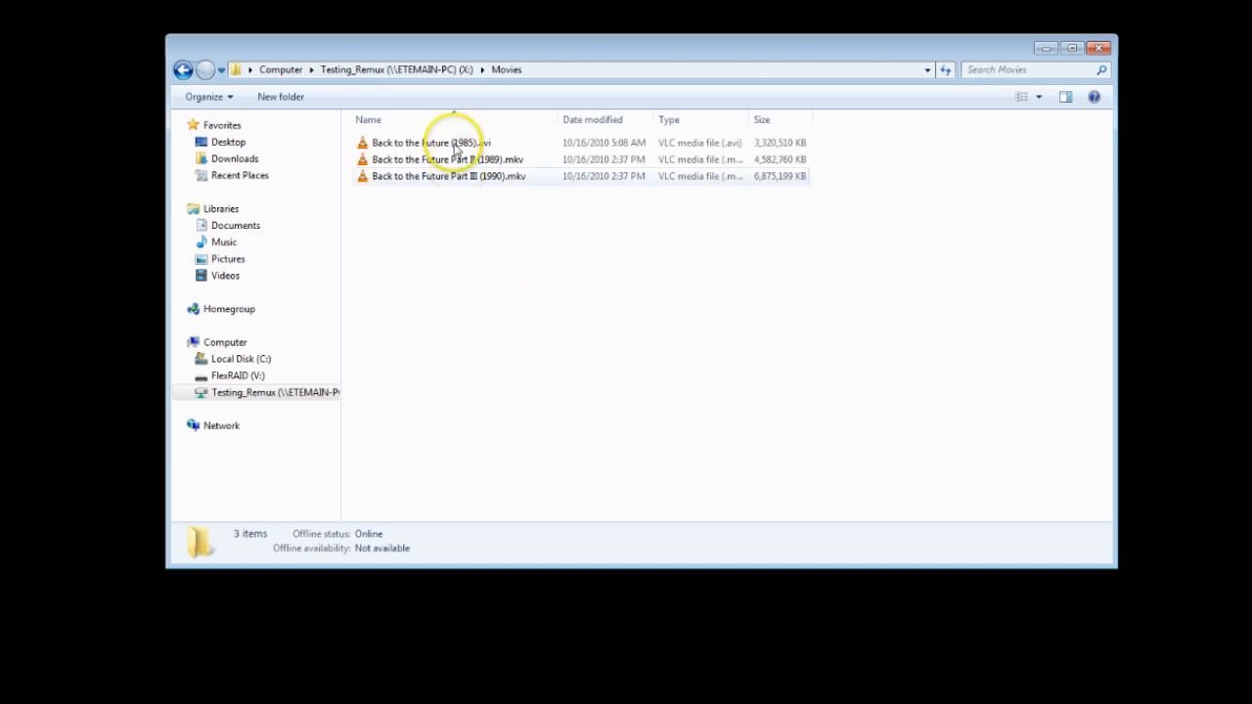
click(431, 143)
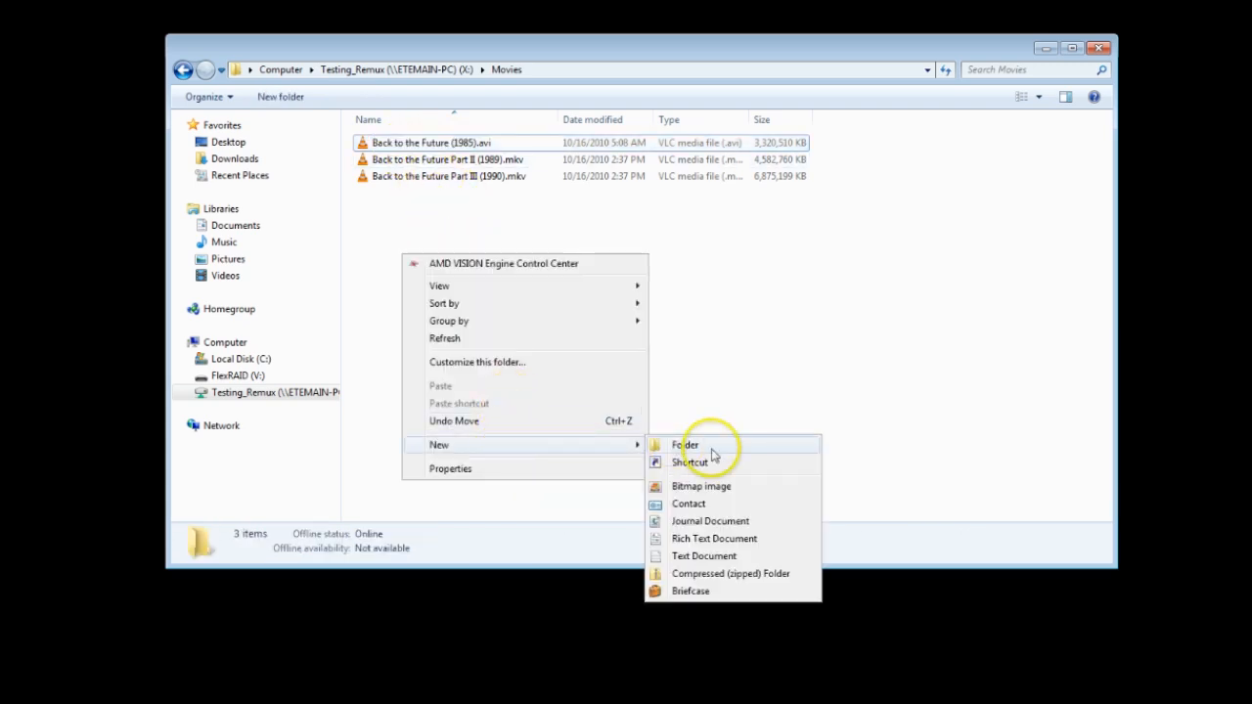
click(685, 446)
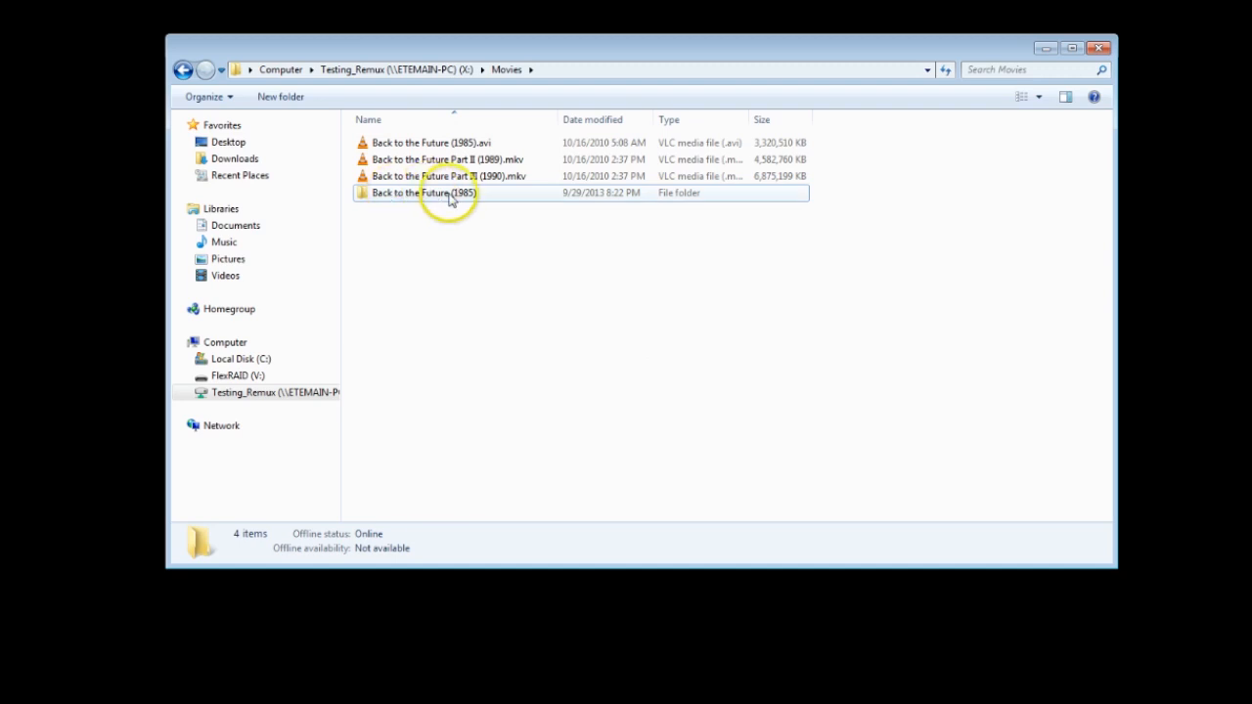
click(448, 160)
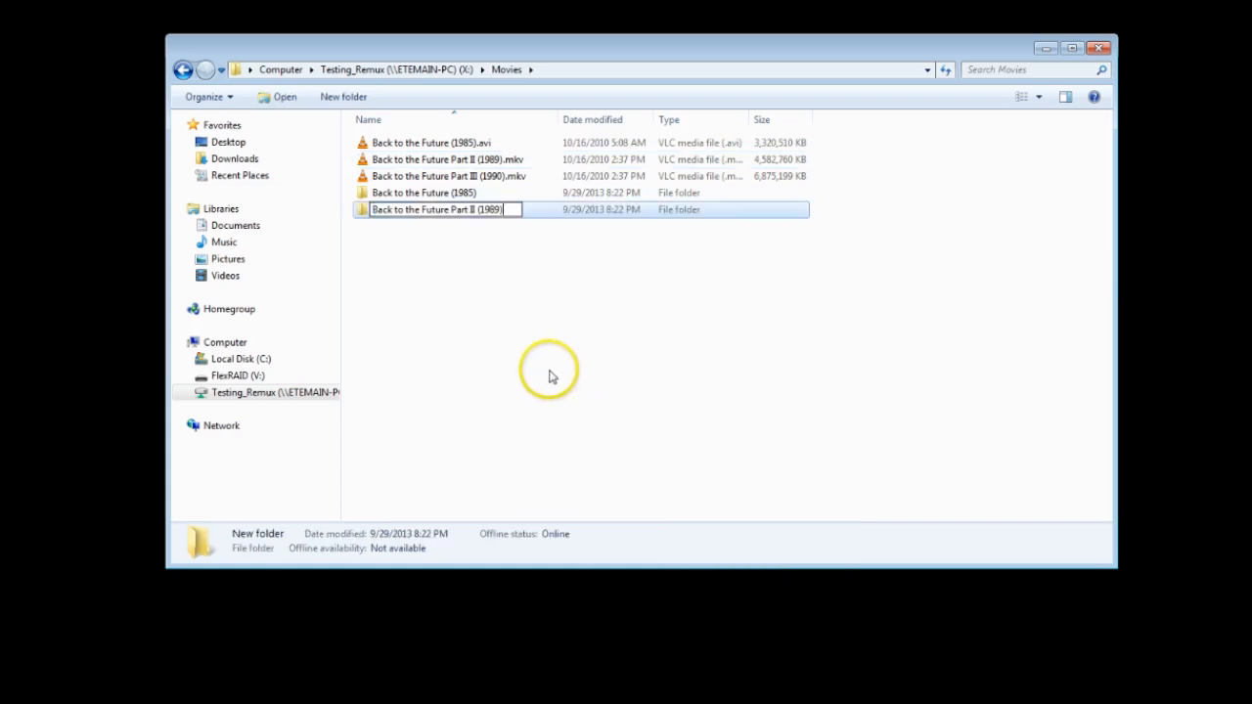
click(440, 176)
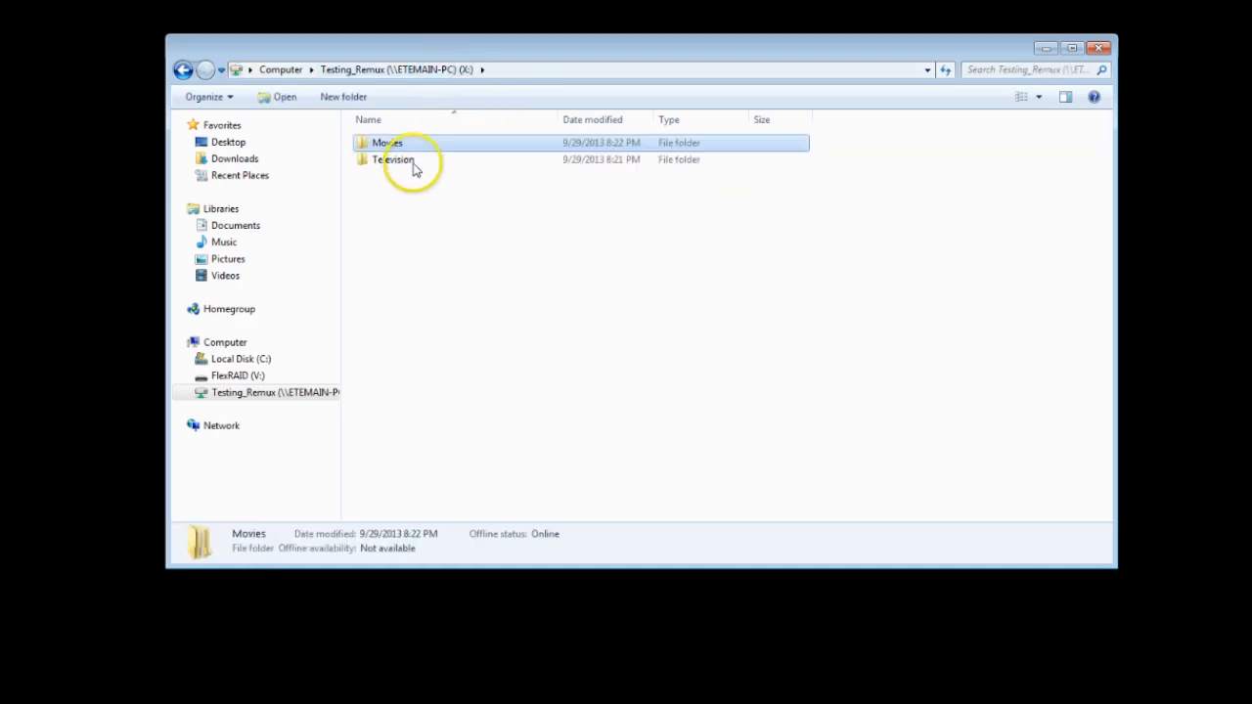
double_click(391, 161)
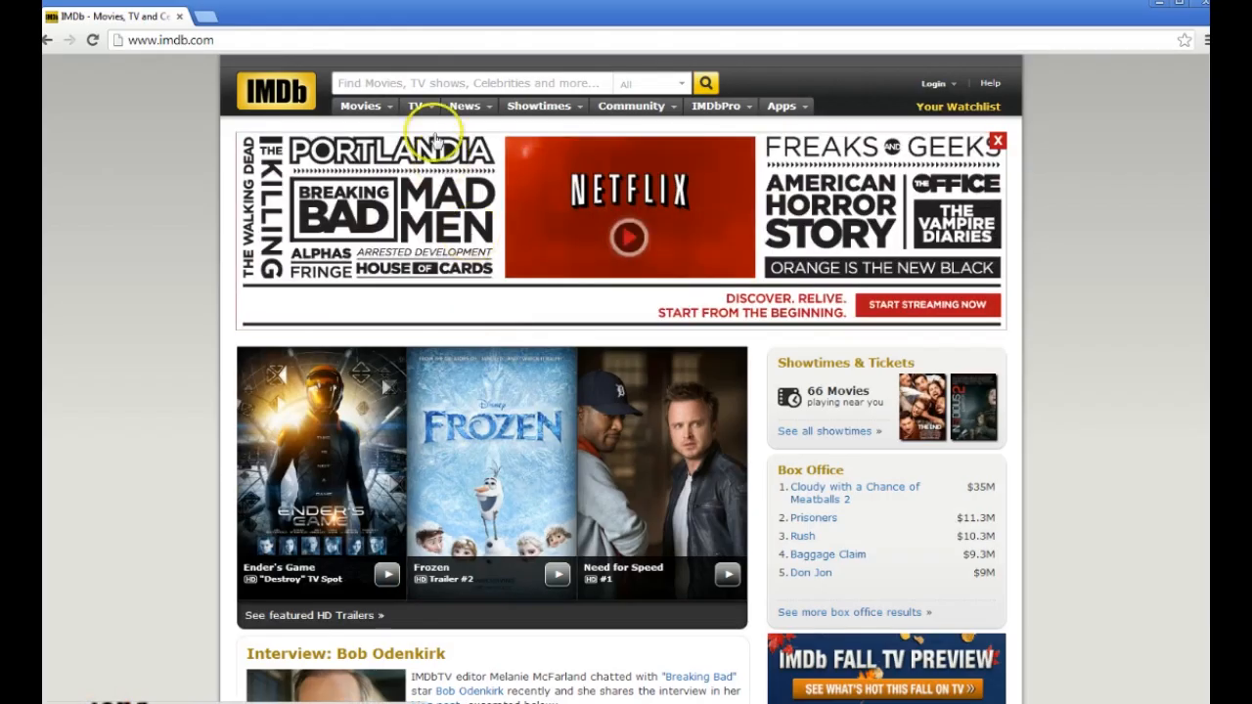
Search IMDb for 'john adams' and open the TV mini-series page showing 2008.
text(john adam)
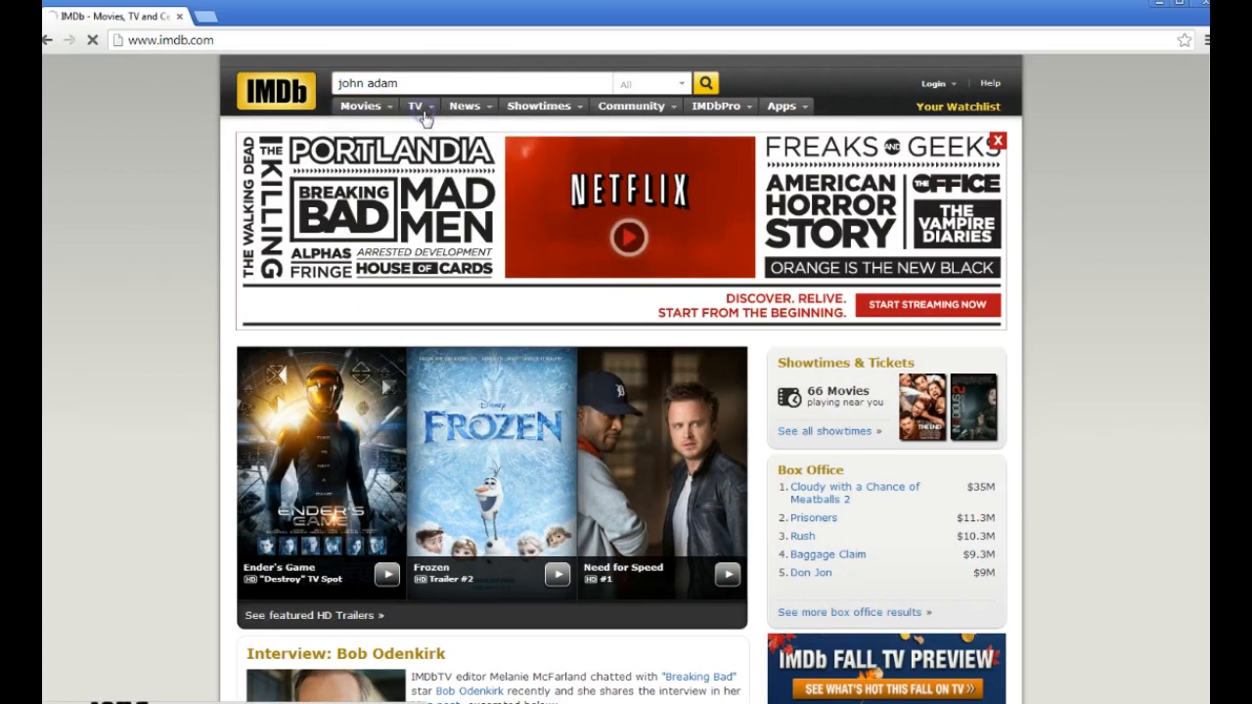
click(704, 82)
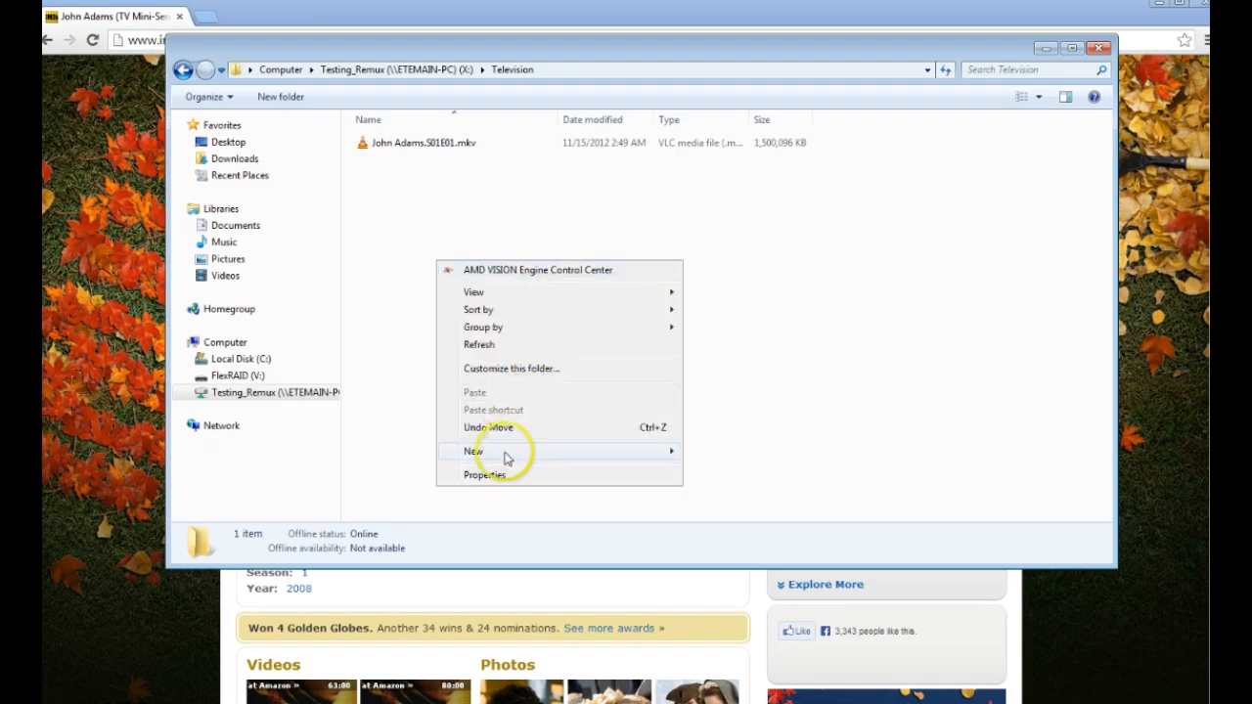
Create 'John Adams (2008)' with a 'Season 1' folder inside and file the episode there.
click(473, 450)
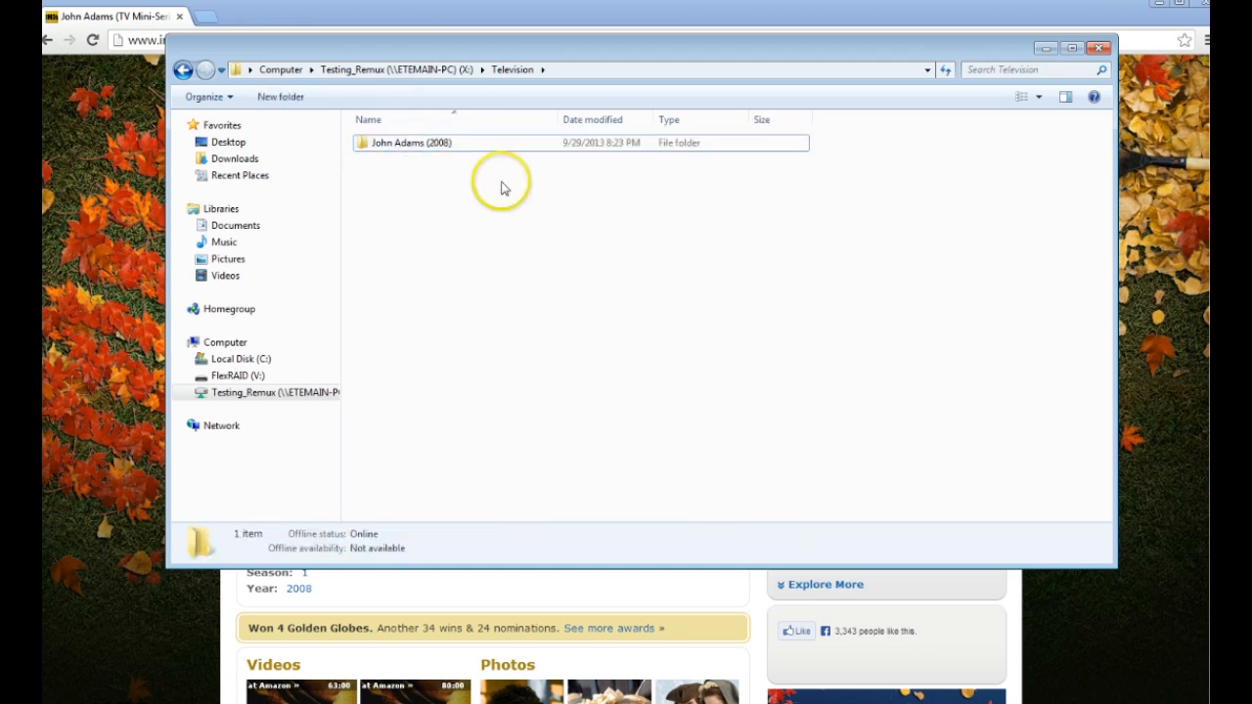
double_click(411, 143)
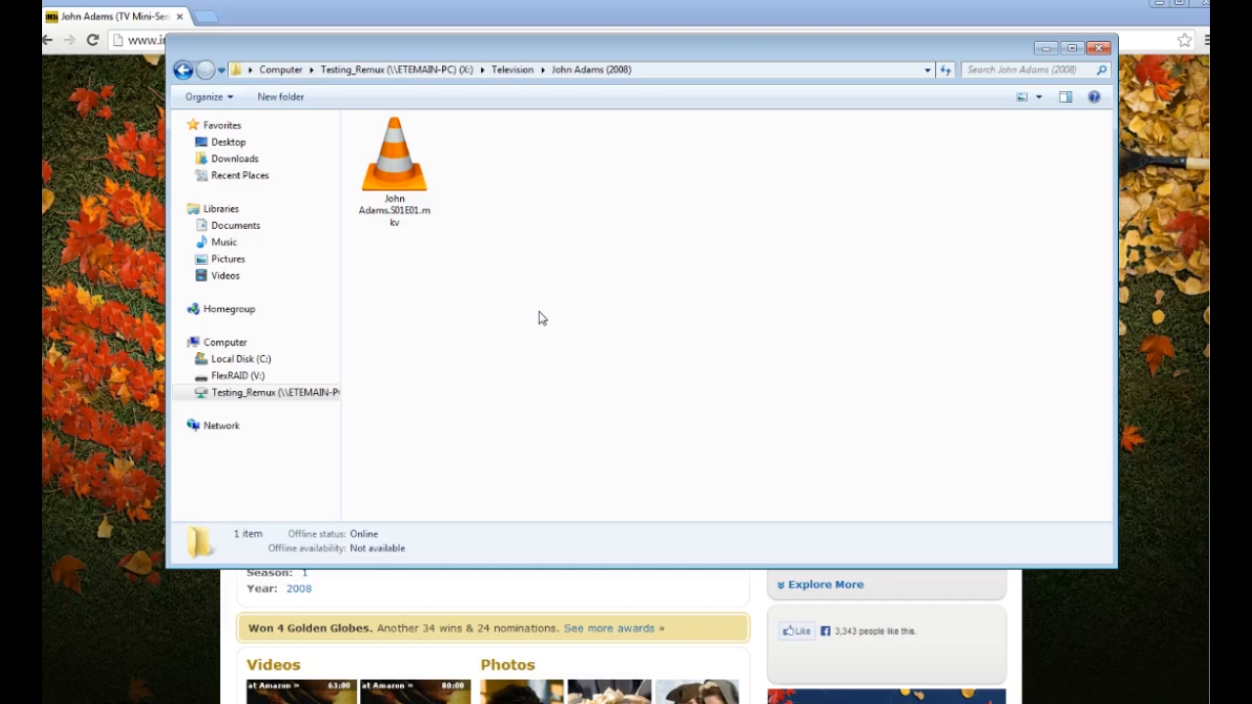
click(281, 96)
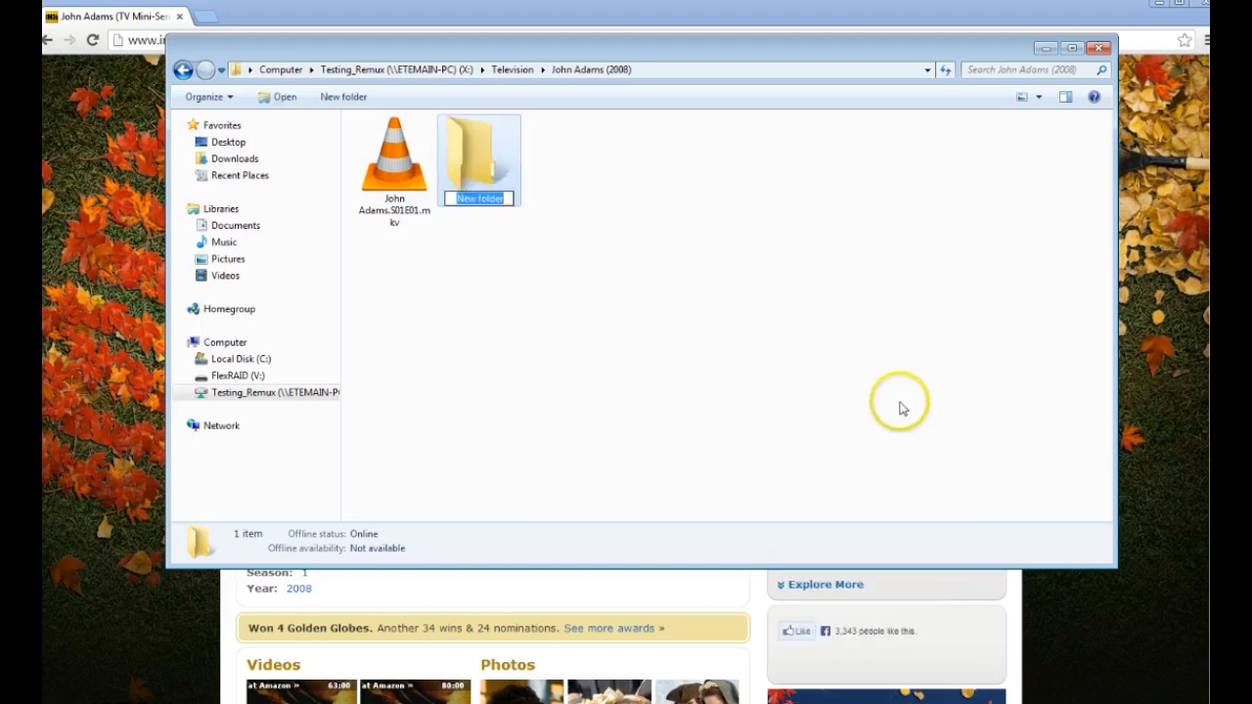
text(Season 1)
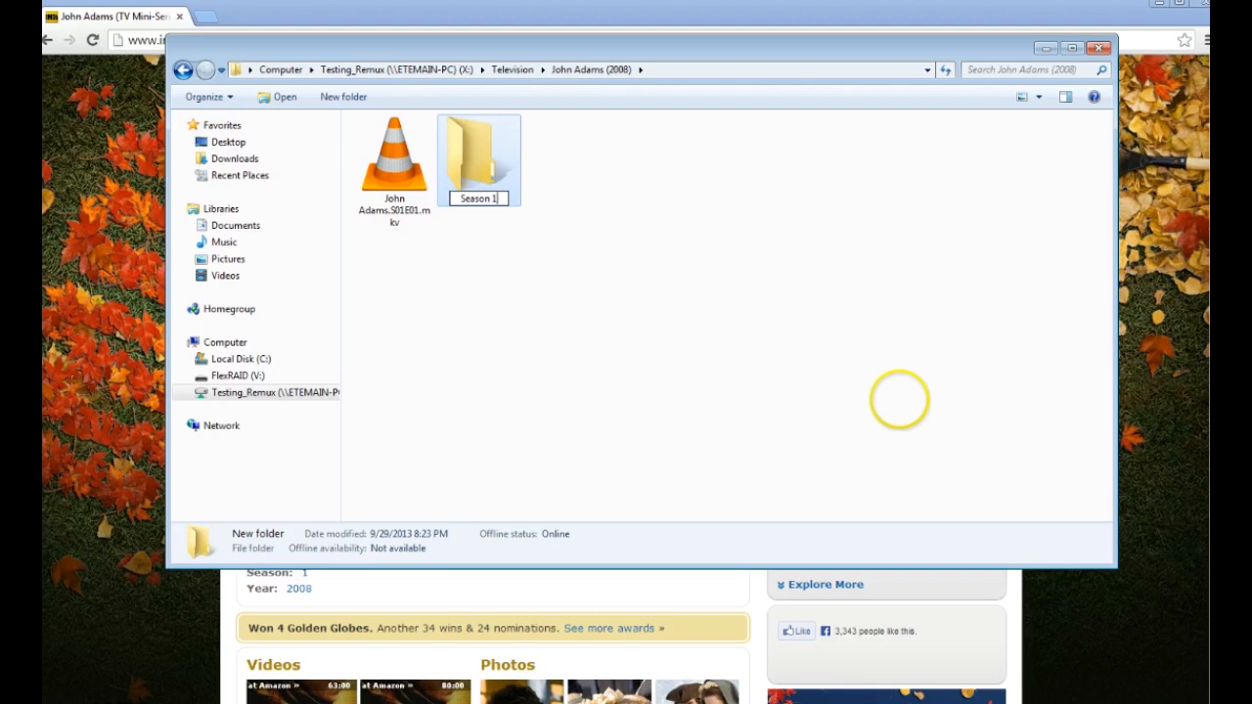
click(450, 258)
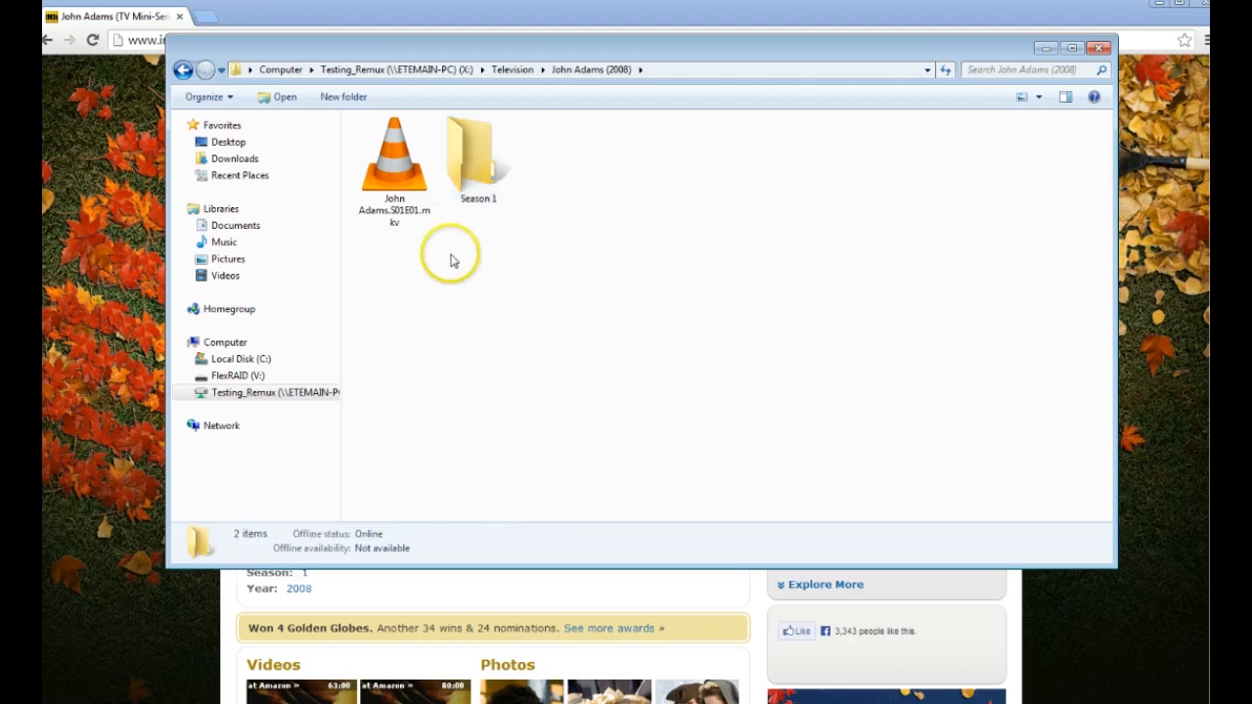
double_click(477, 157)
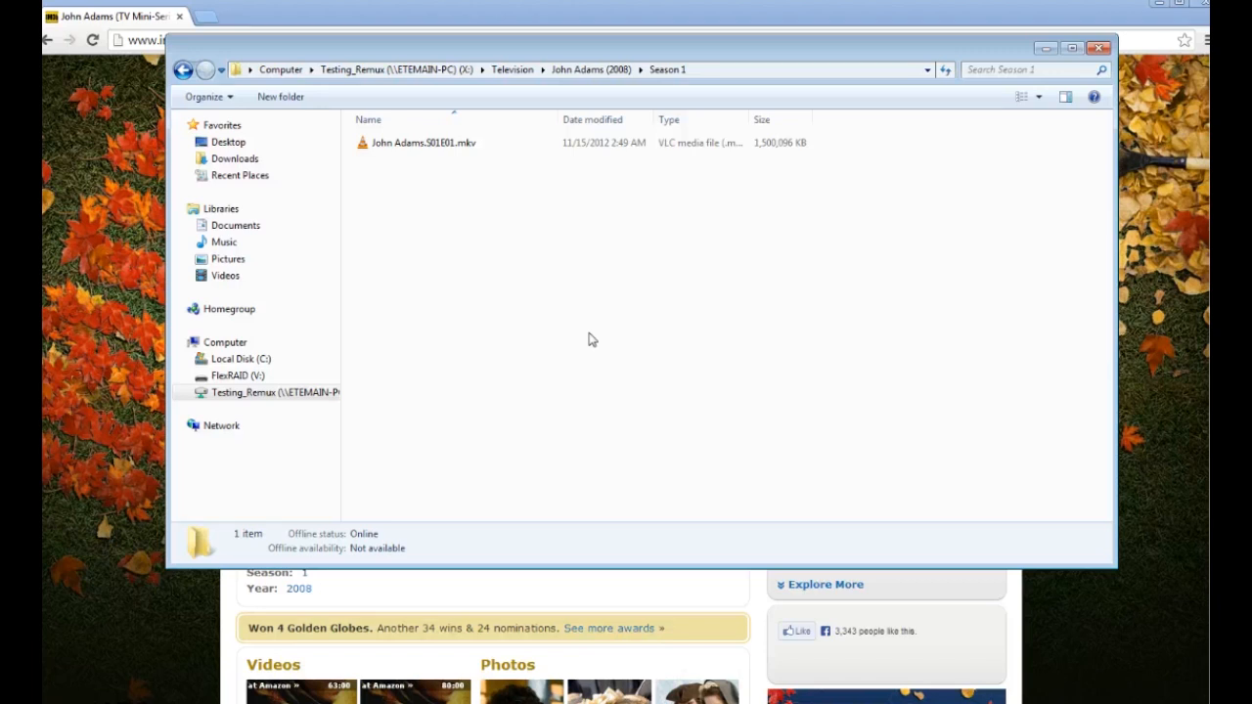
Close the Season 1 Explorer window to return to Media Center Master.
click(440, 142)
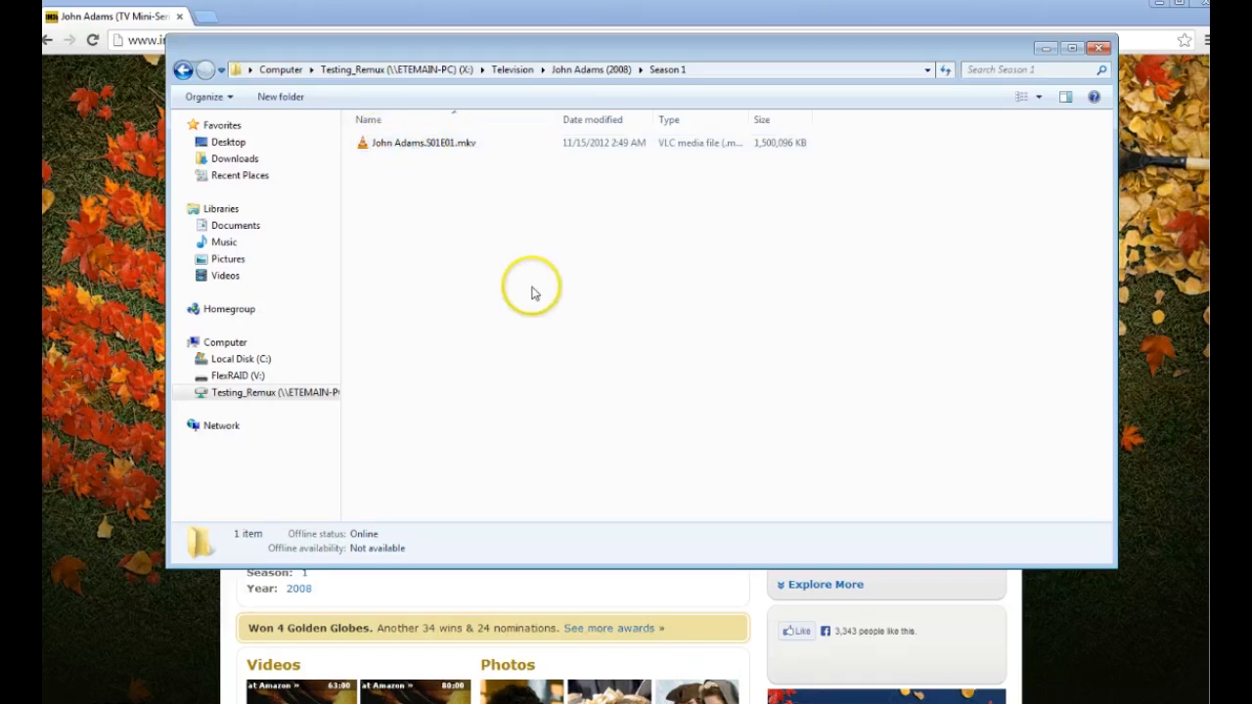
mouse_move(434, 219)
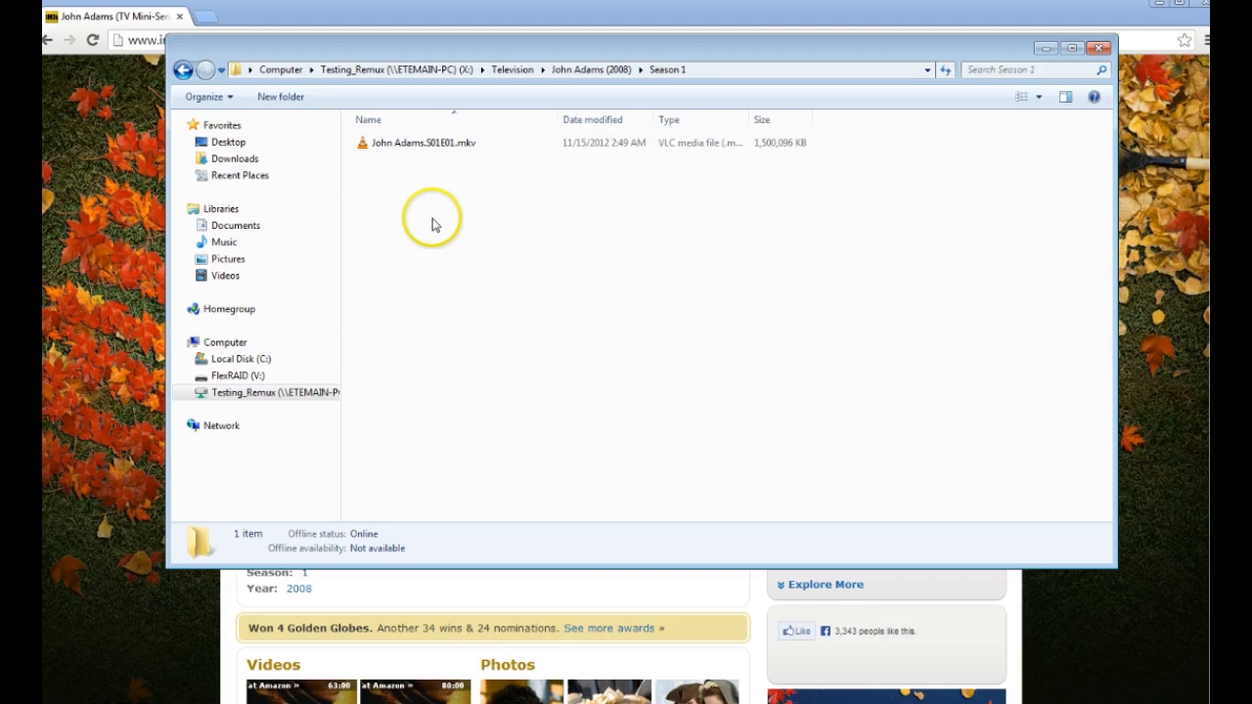
mouse_move(575, 252)
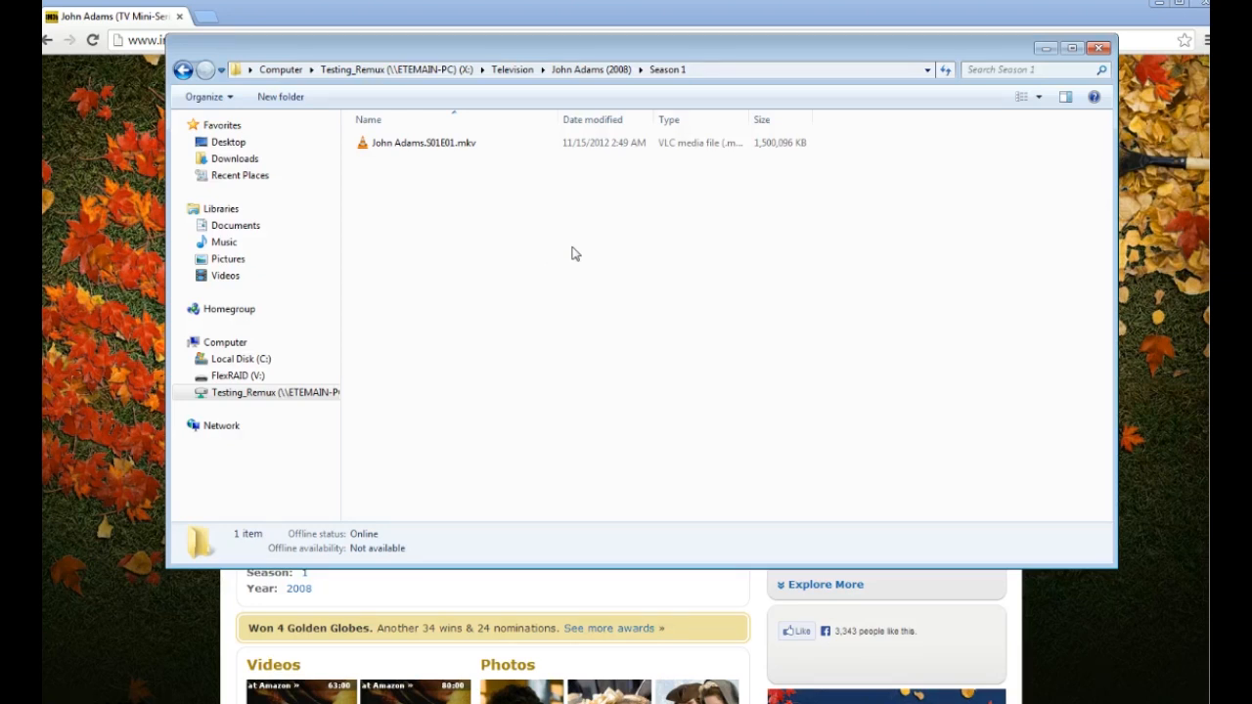
mouse_move(571, 252)
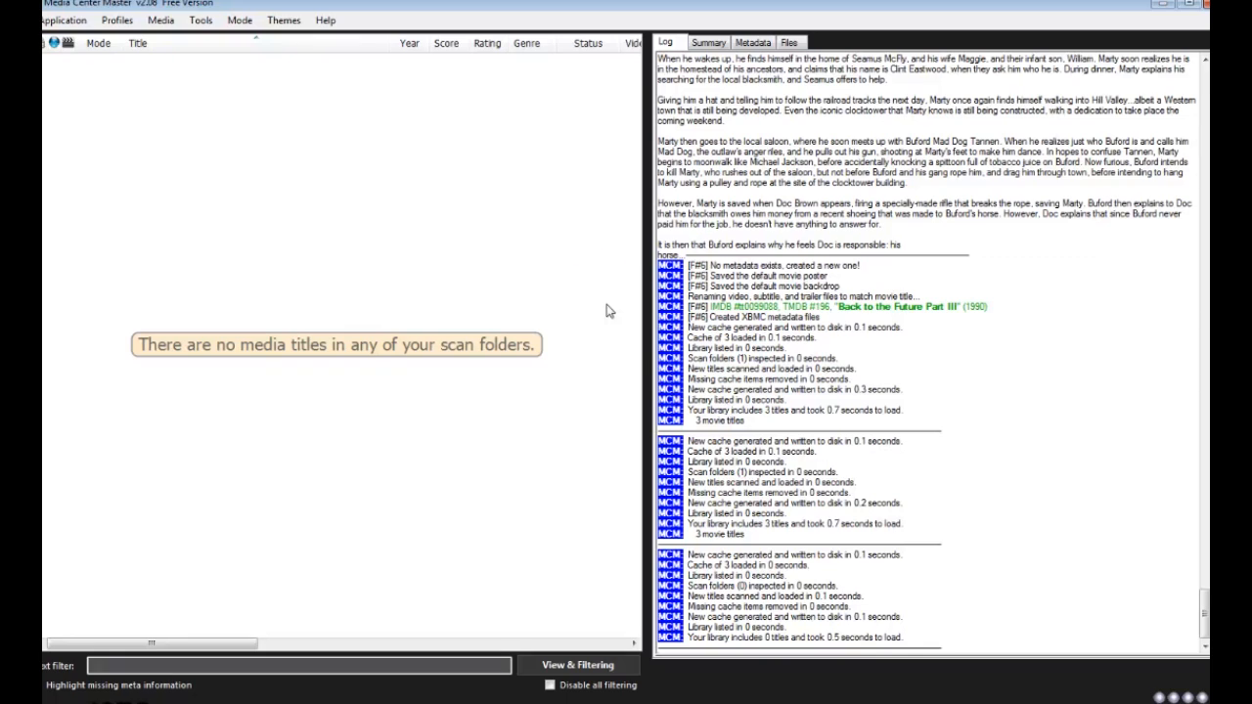
Add X:\Movies and X:\Television as auto-scan folders via Application > Set scan folders.
click(63, 20)
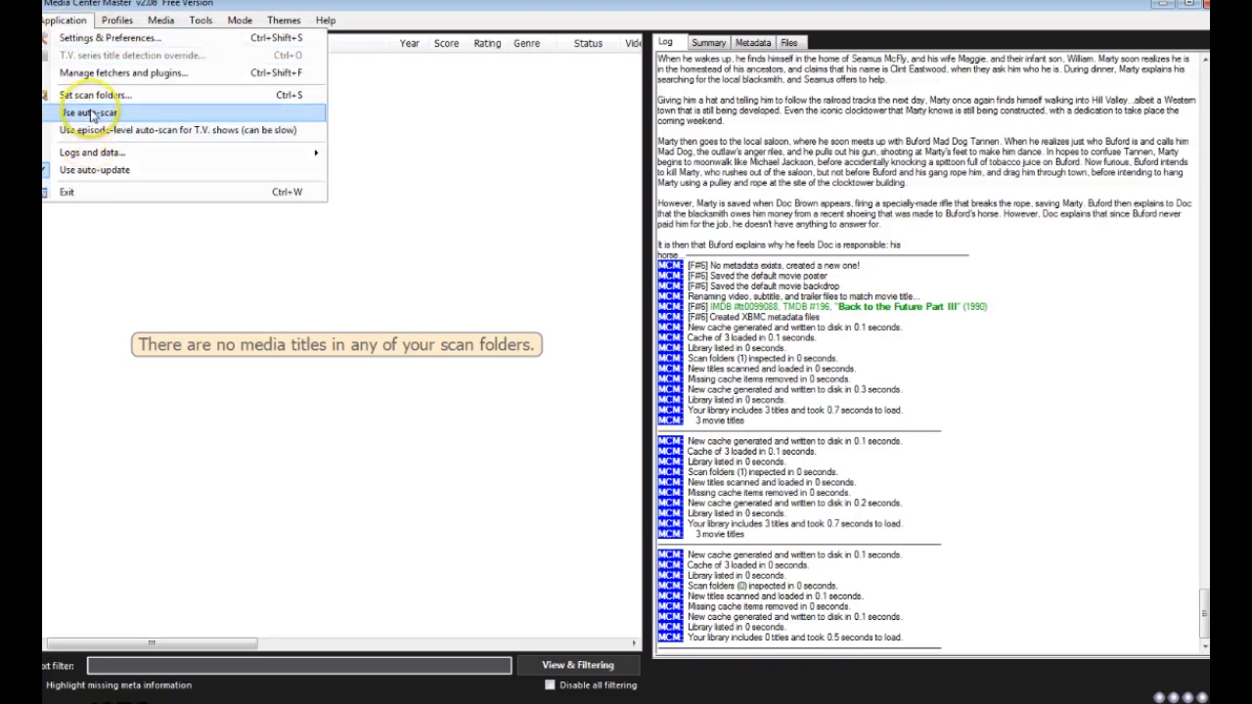
click(94, 94)
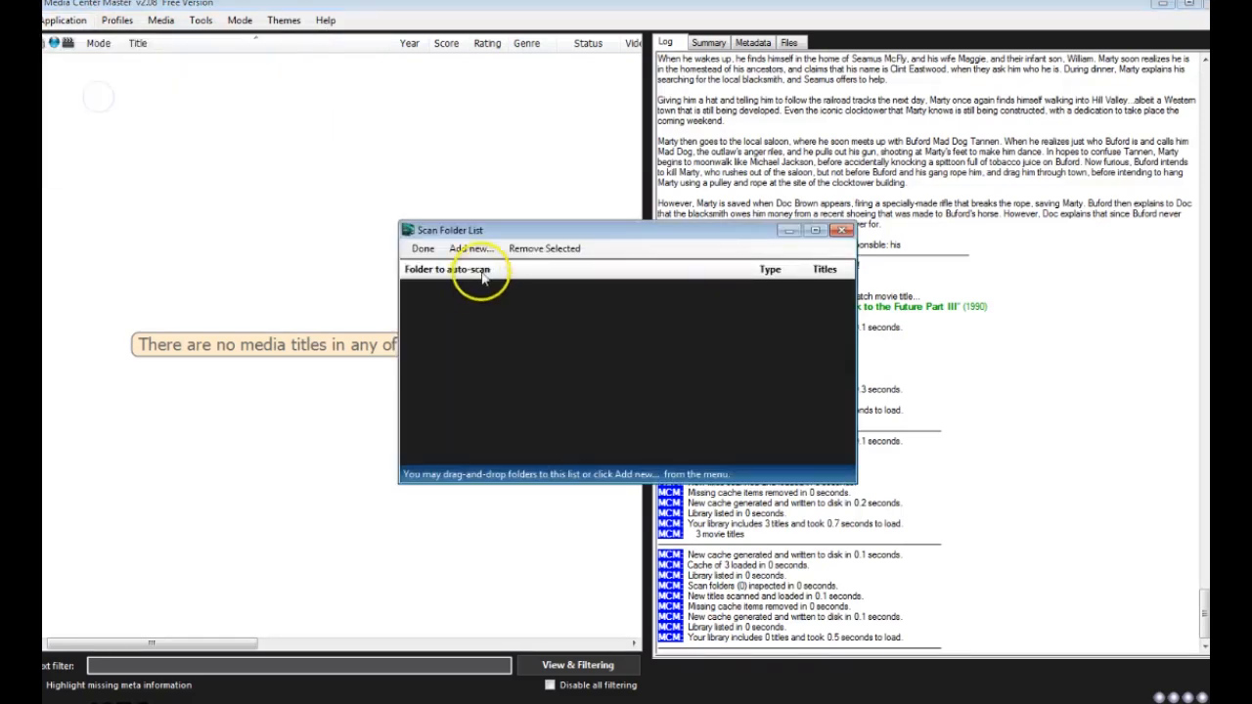
click(473, 247)
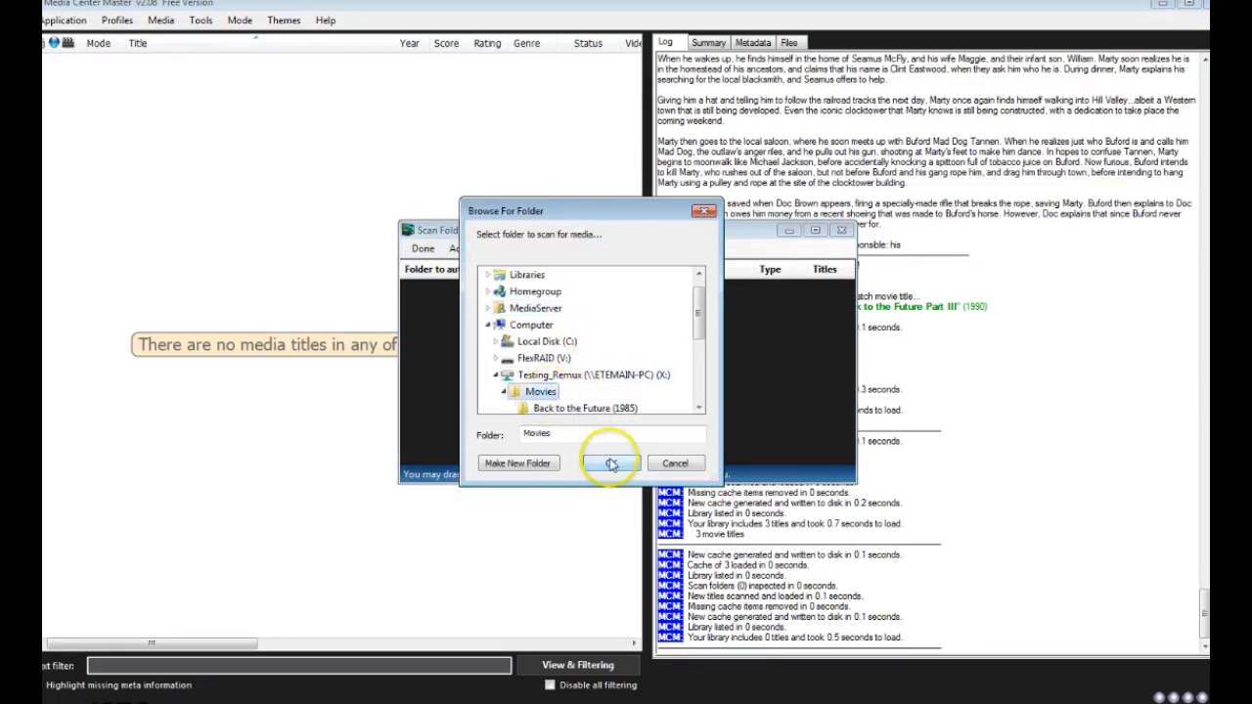
click(611, 461)
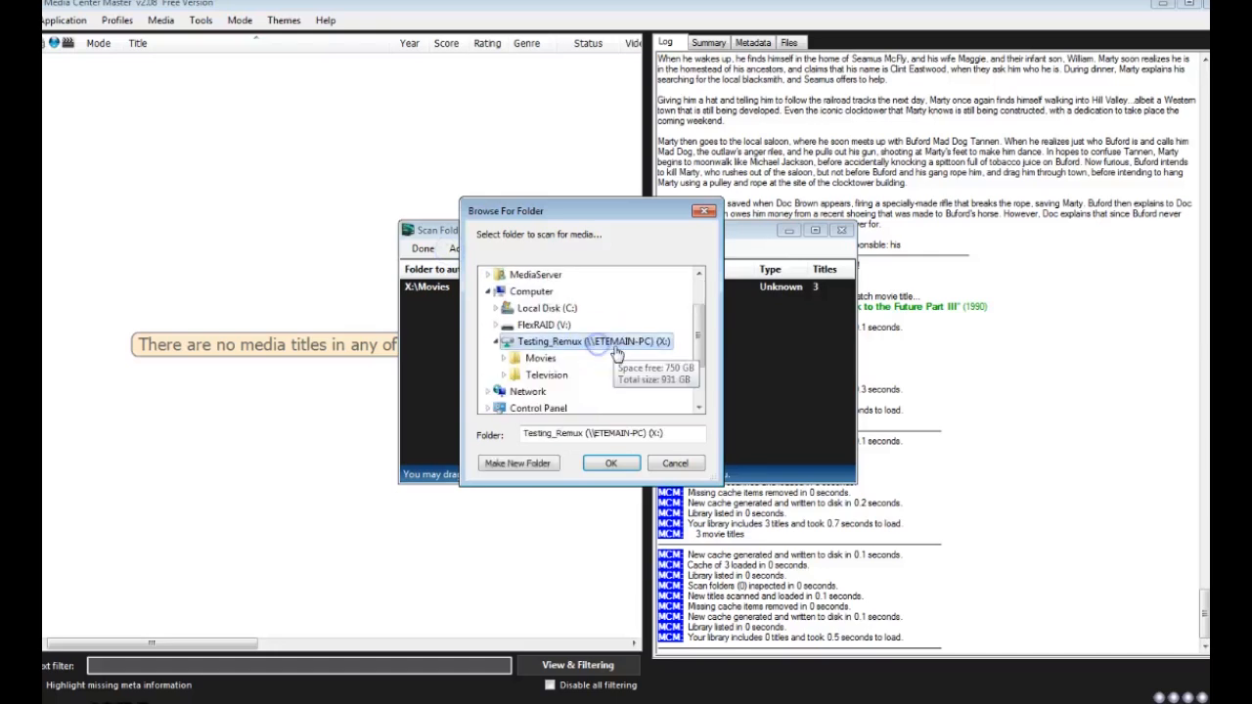
click(610, 462)
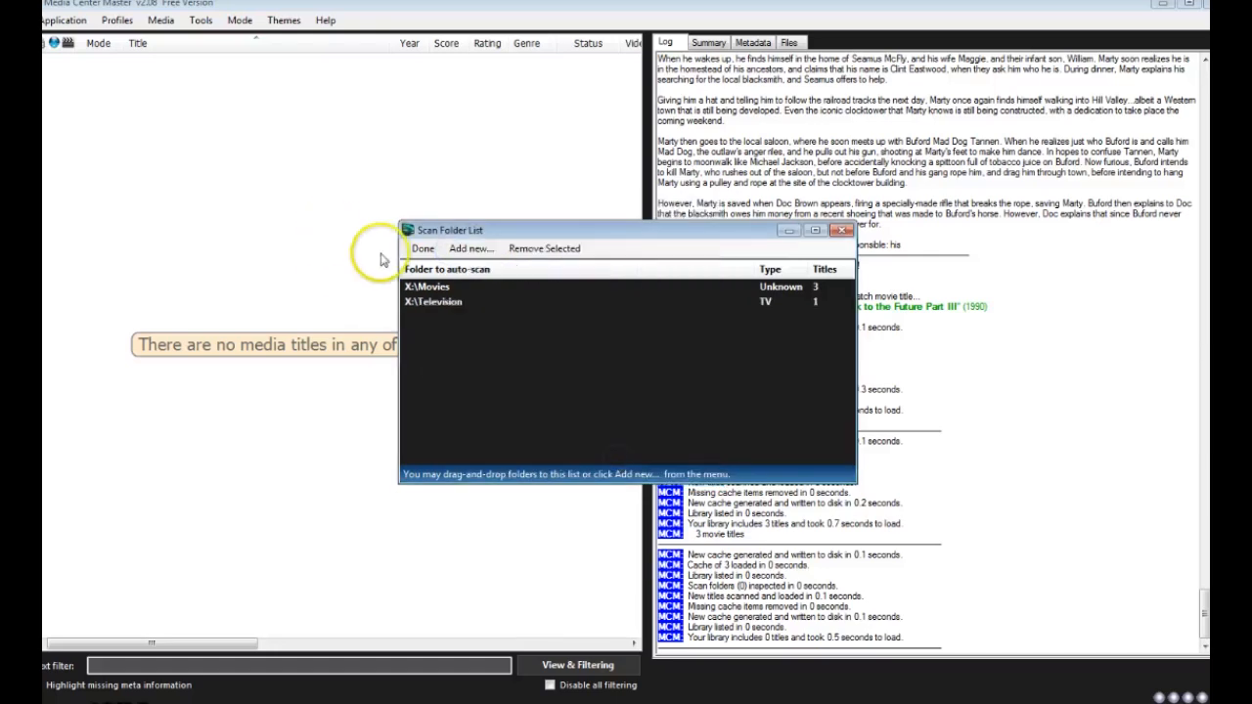
Scan the folders, then fetch metadata for Back To The Future using the 1985 match.
click(423, 246)
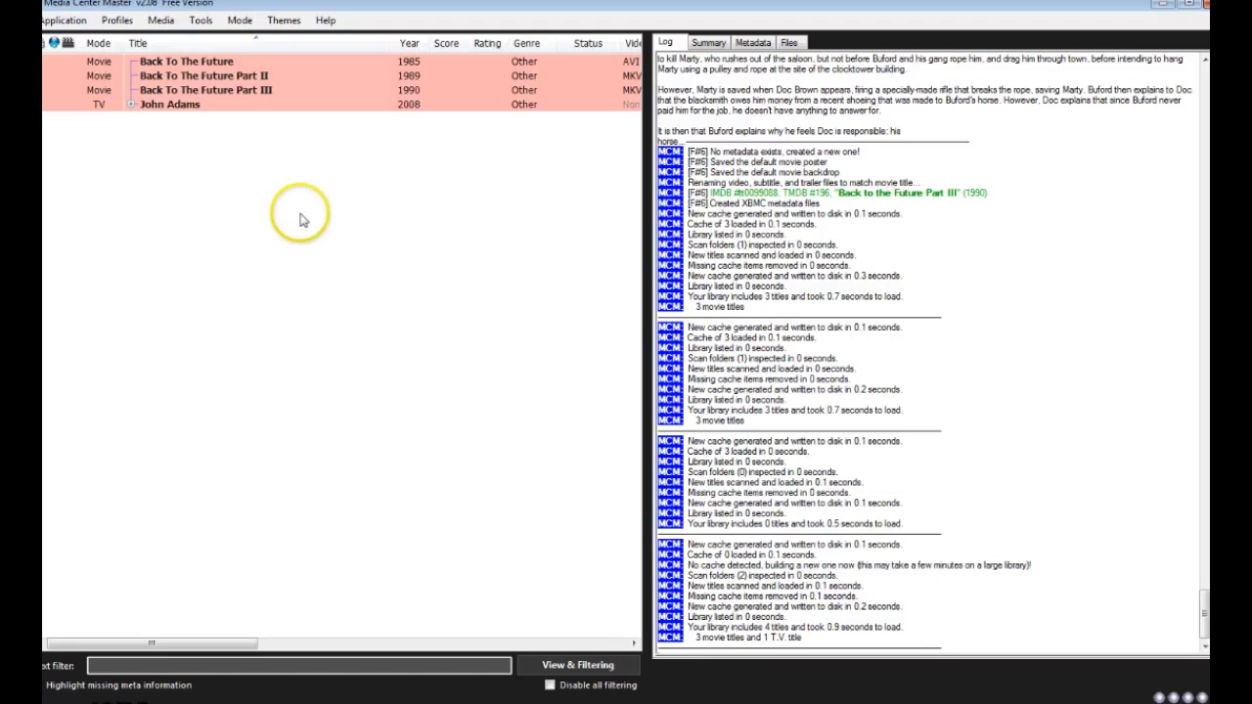
mouse_move(258, 63)
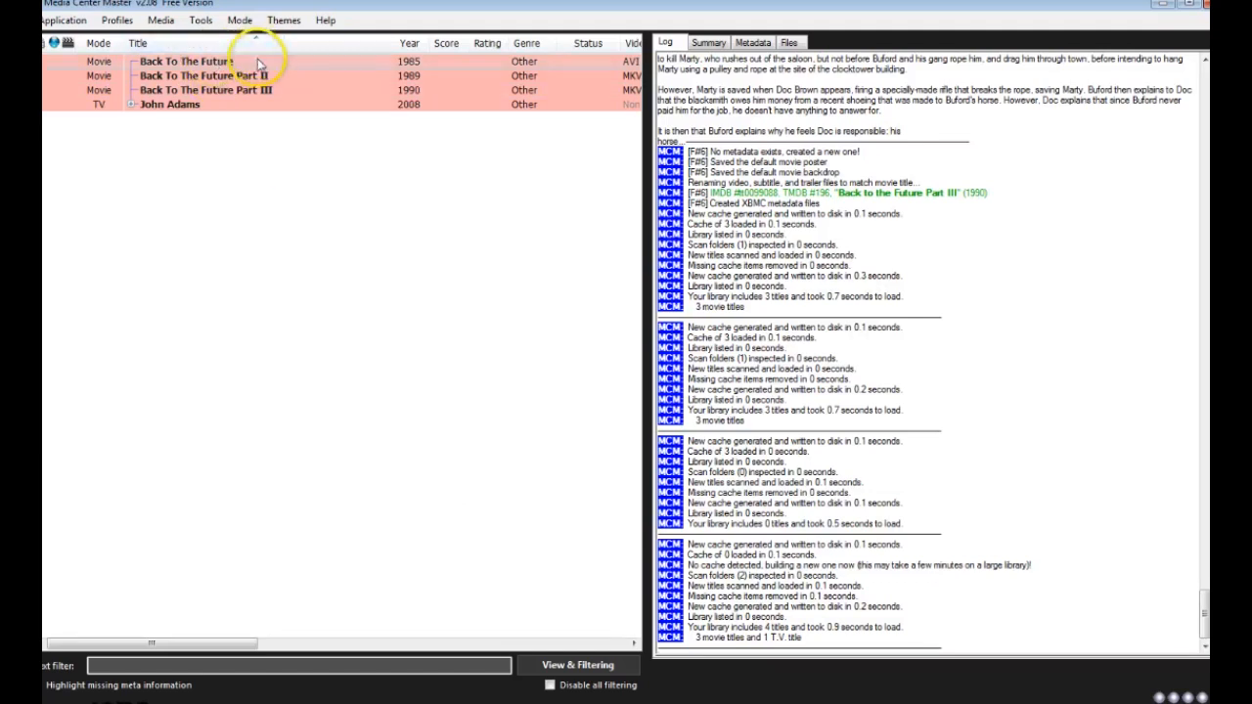
right_click(195, 74)
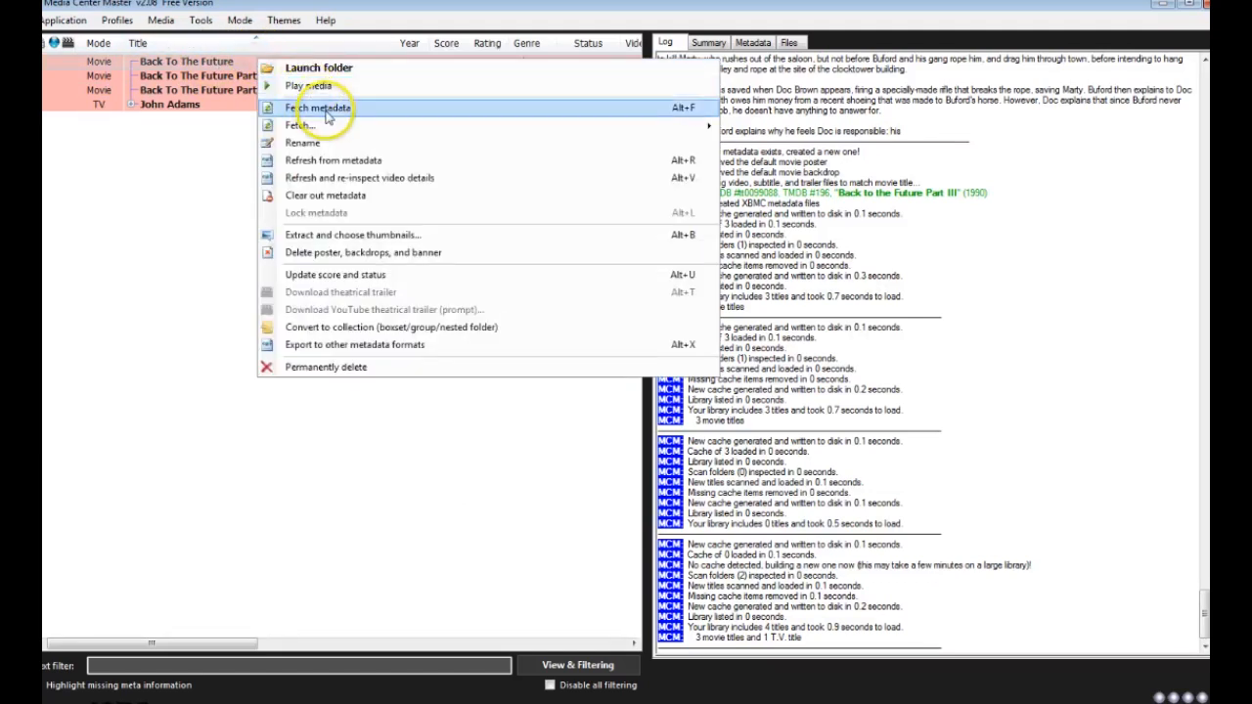
click(316, 107)
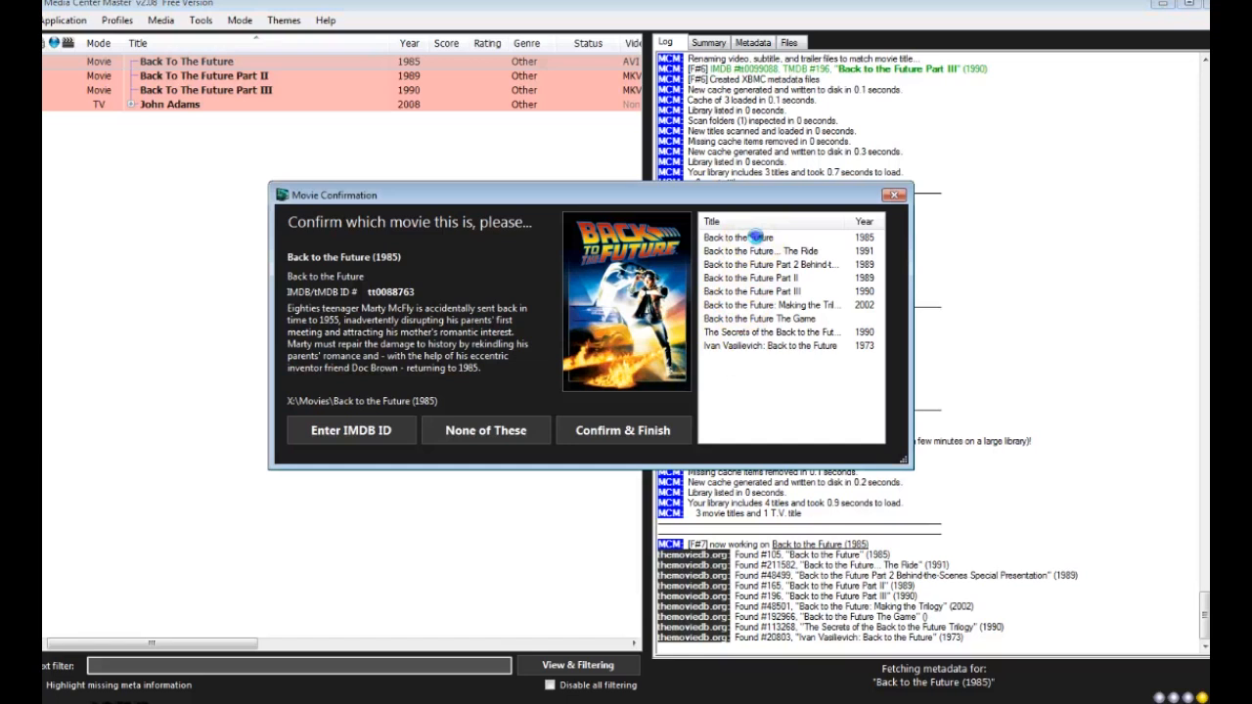
click(739, 237)
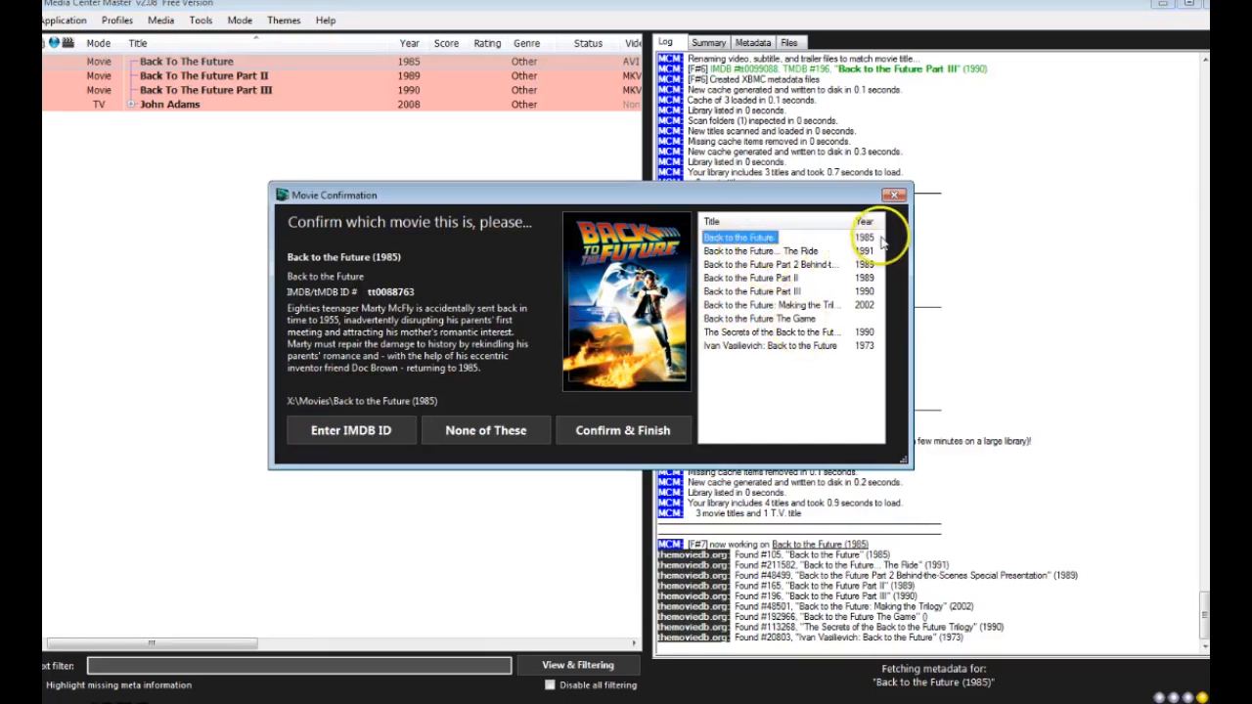
click(622, 430)
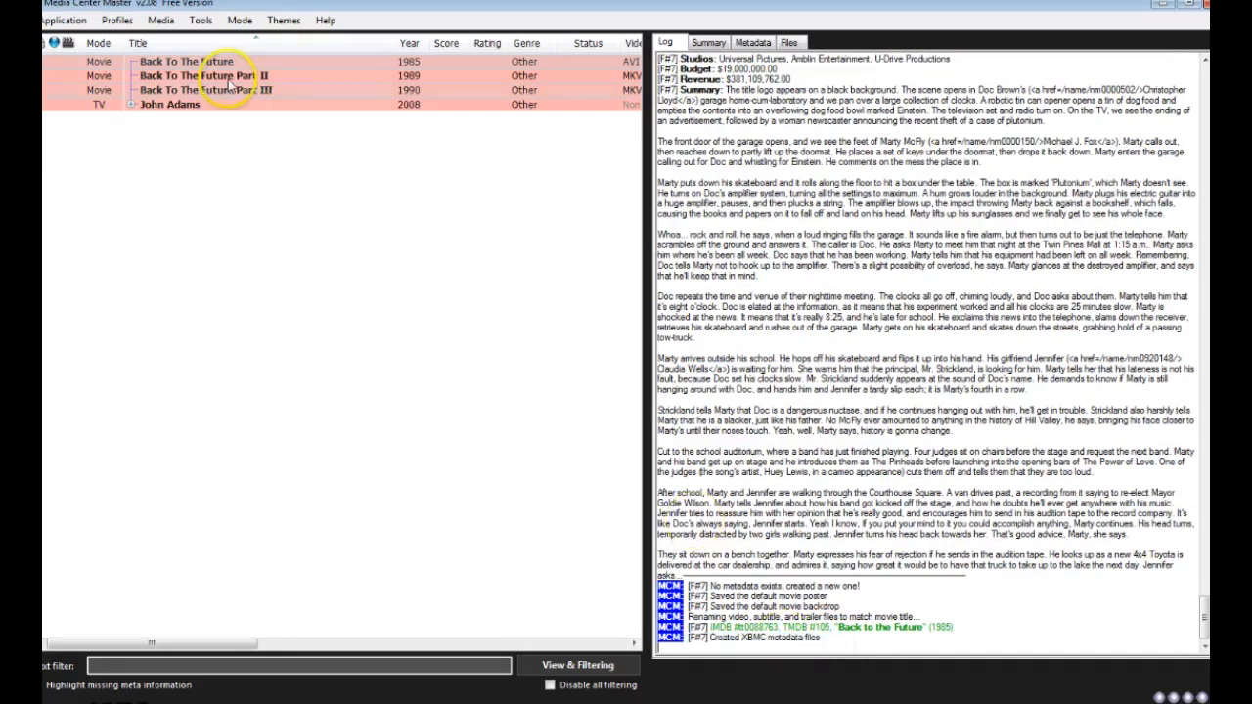
Fetch metadata for Back to the Future Part II and Part III.
right_click(196, 74)
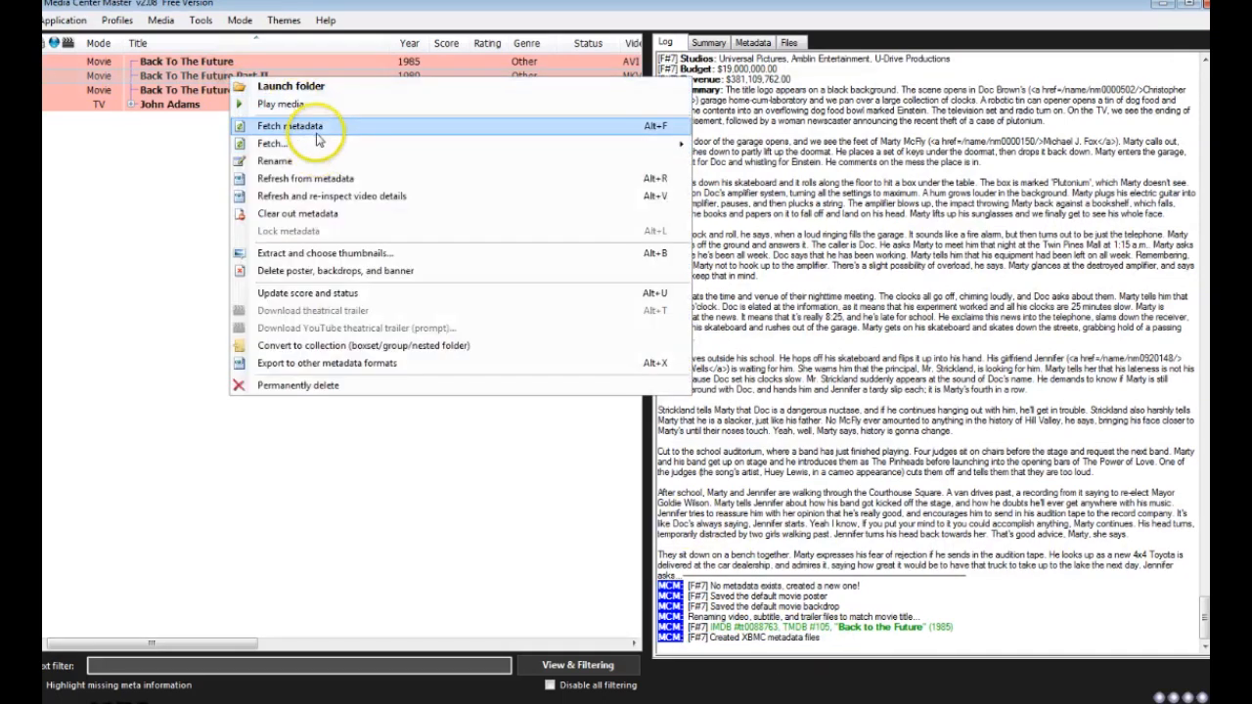
click(289, 125)
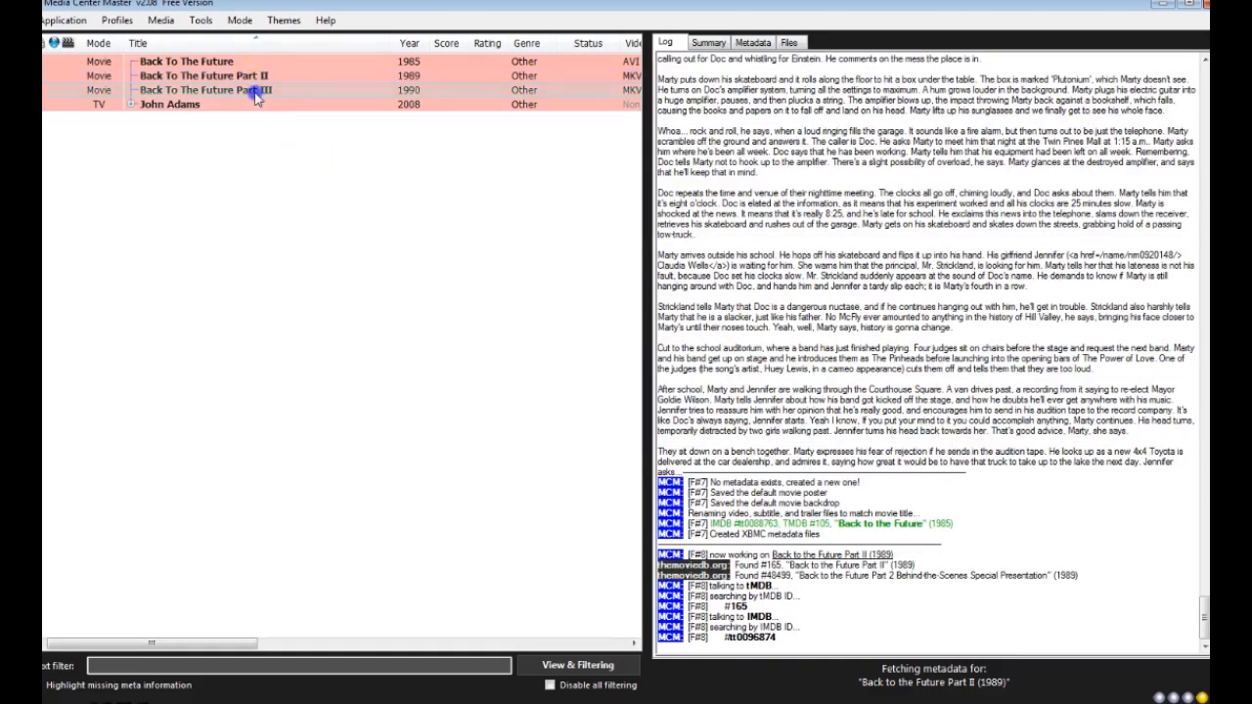
right_click(231, 90)
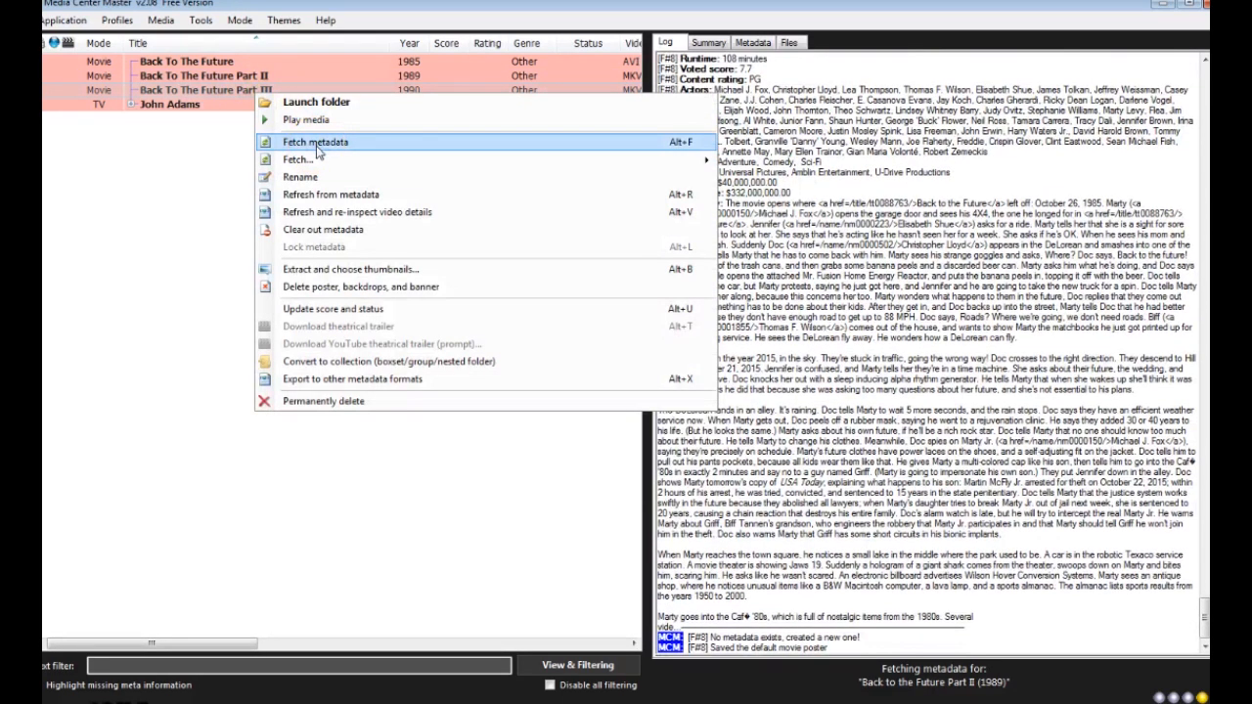
click(315, 141)
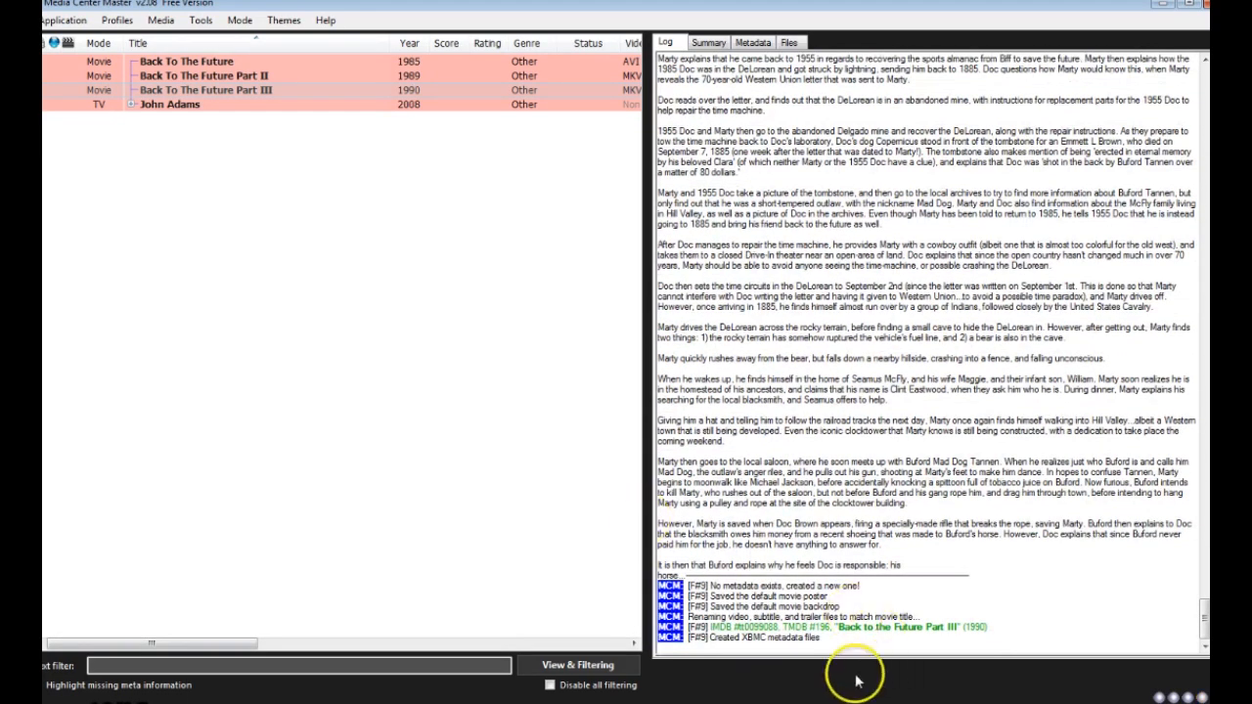
mouse_move(277, 556)
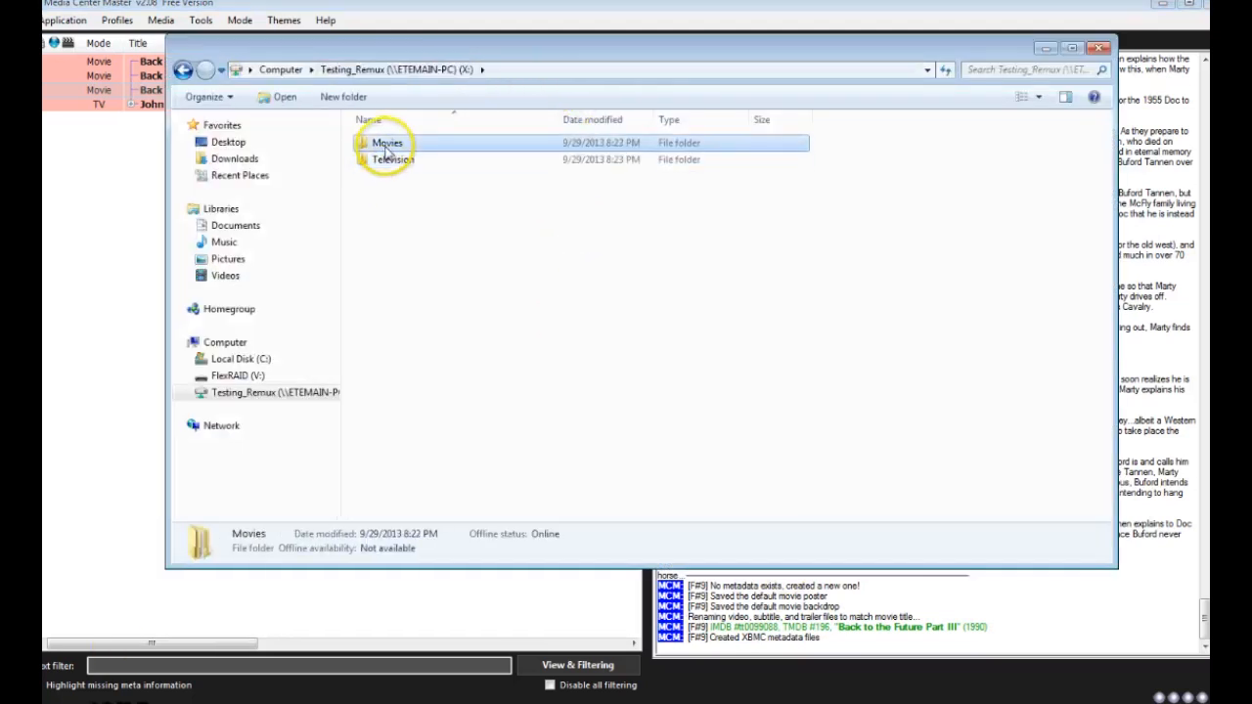
Inspect the generated movie.xml and artwork in the film folders, then close the Explorer window.
double_click(387, 143)
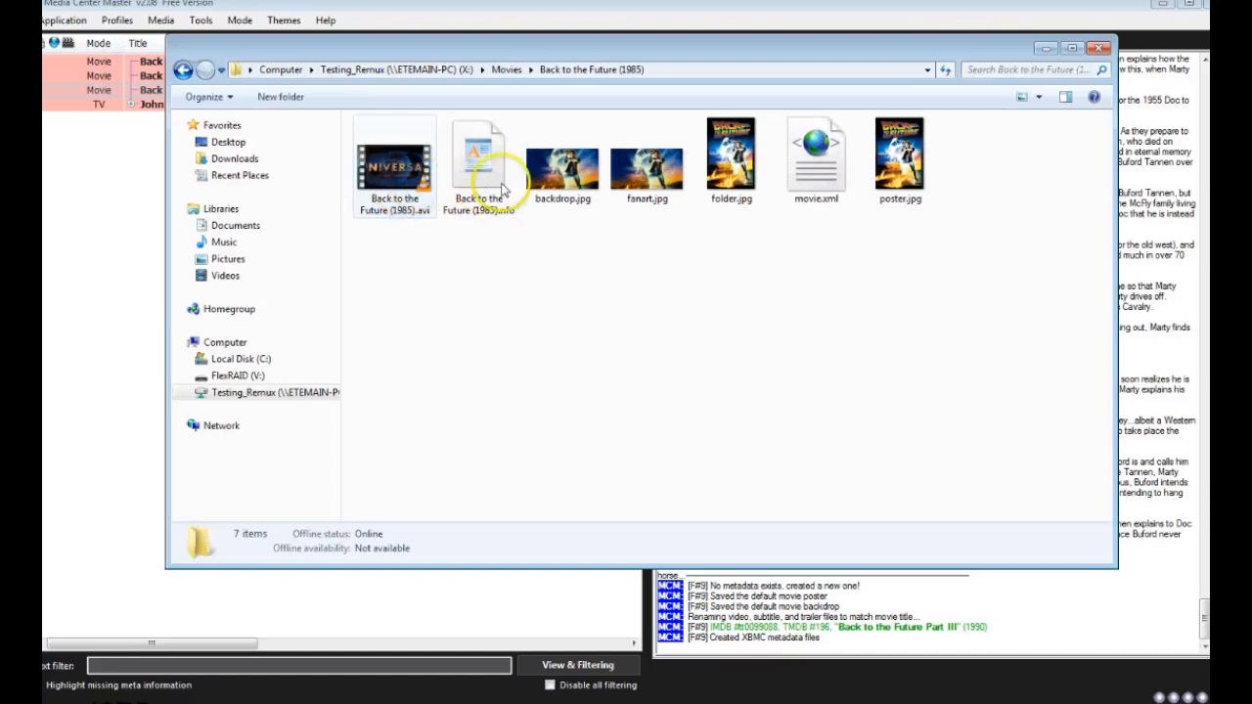
mouse_move(900, 157)
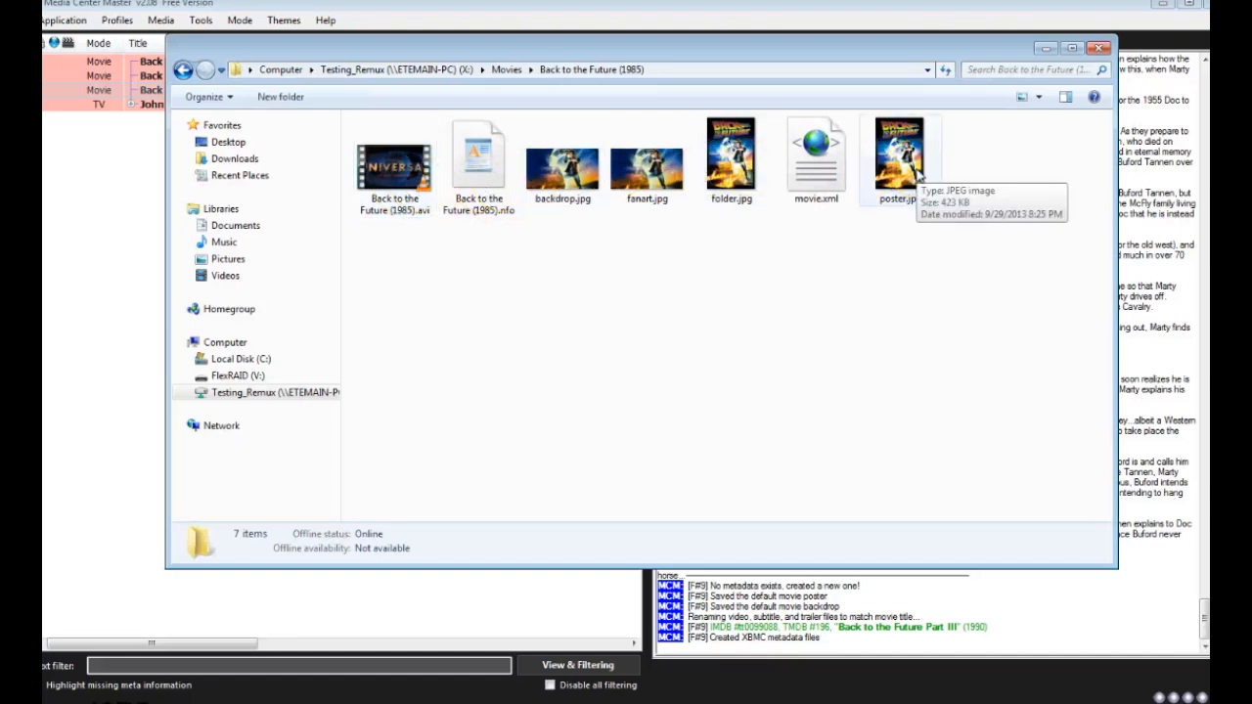
click(477, 160)
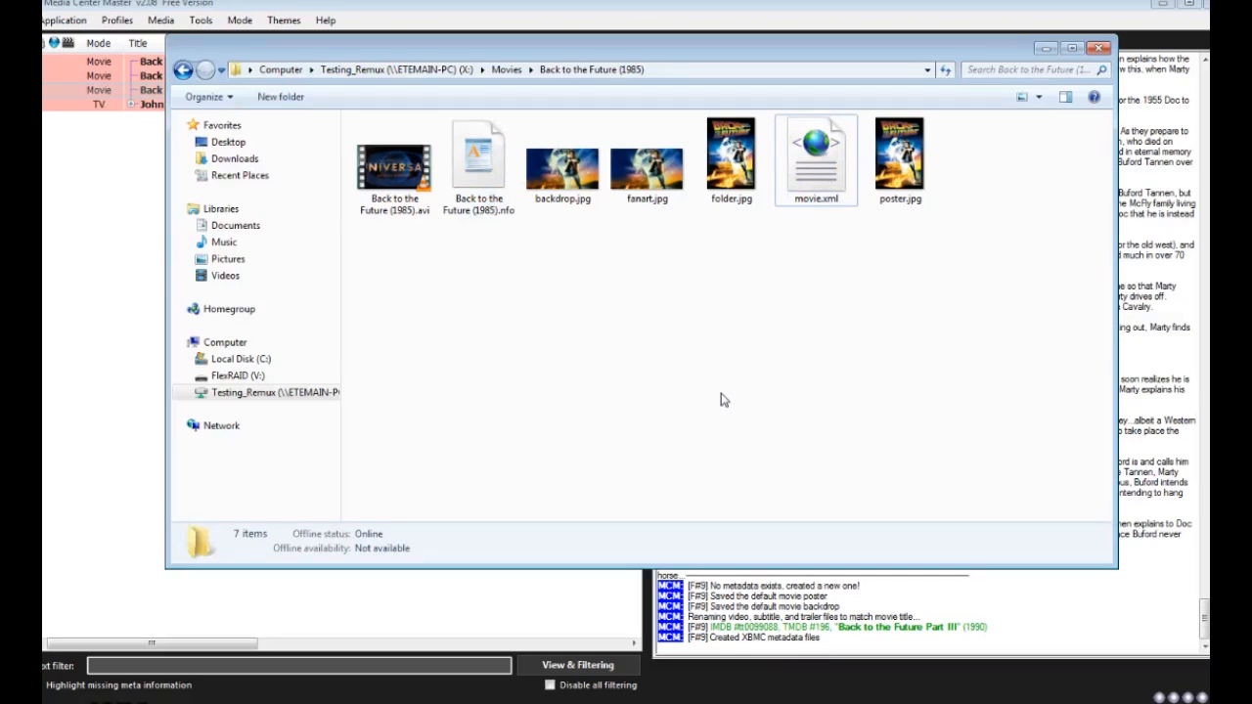
mouse_move(401, 82)
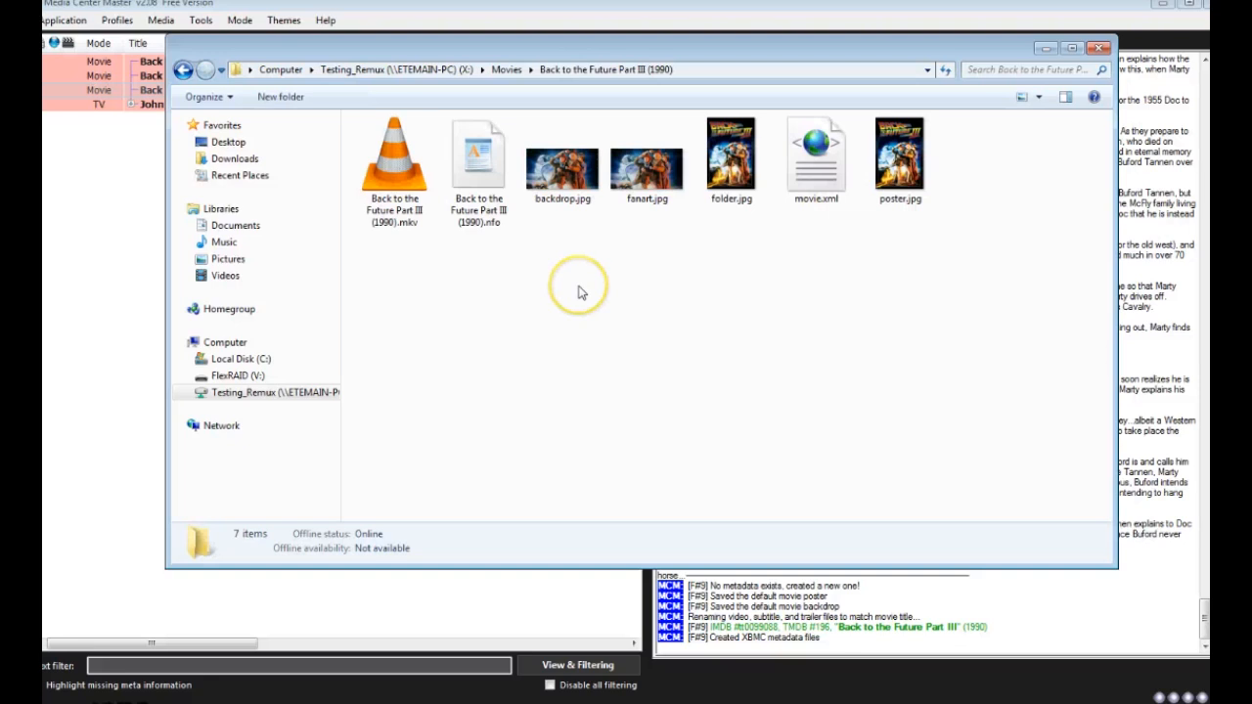
click(182, 70)
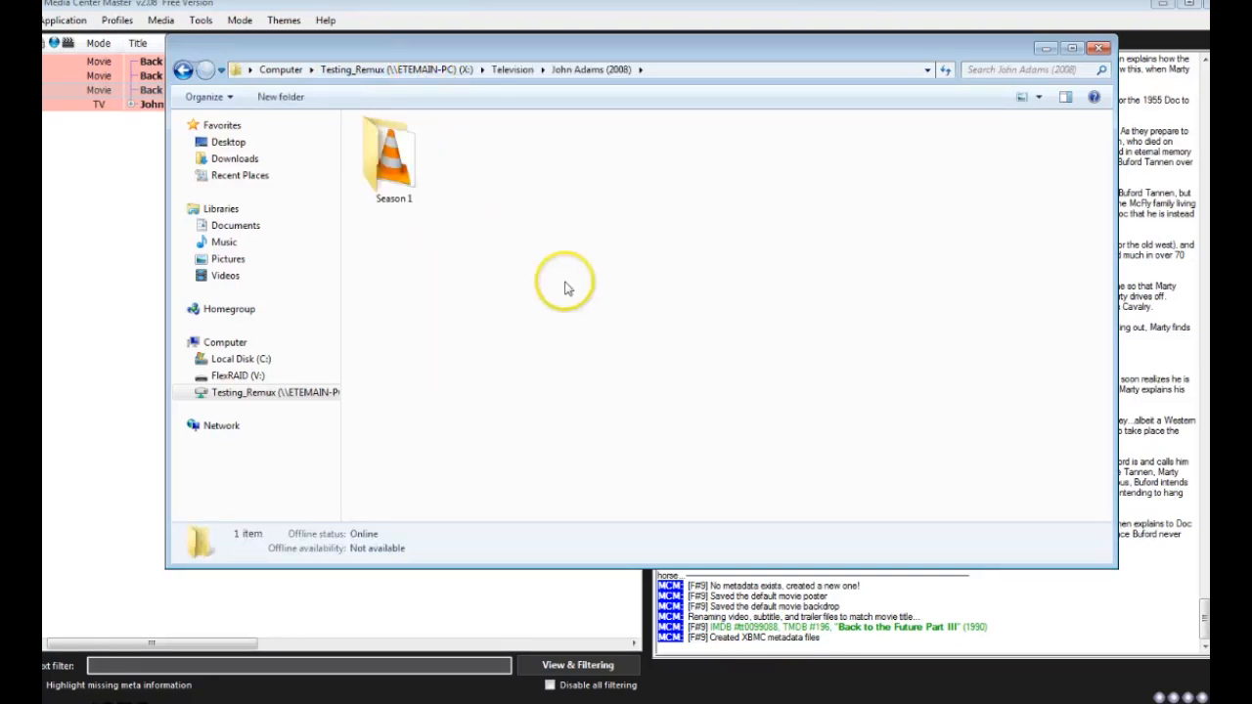
click(161, 20)
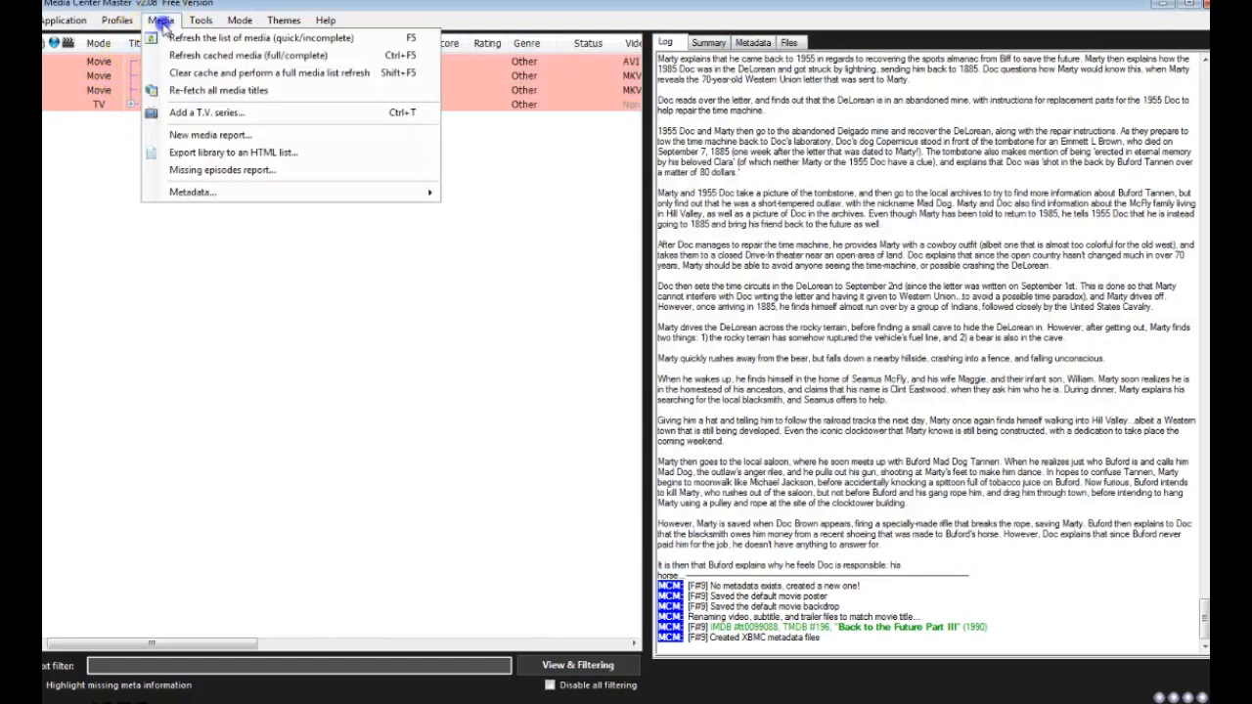
Refresh the media list, fetch John Adams from thetvdb, and open its folder with the new artwork.
click(260, 37)
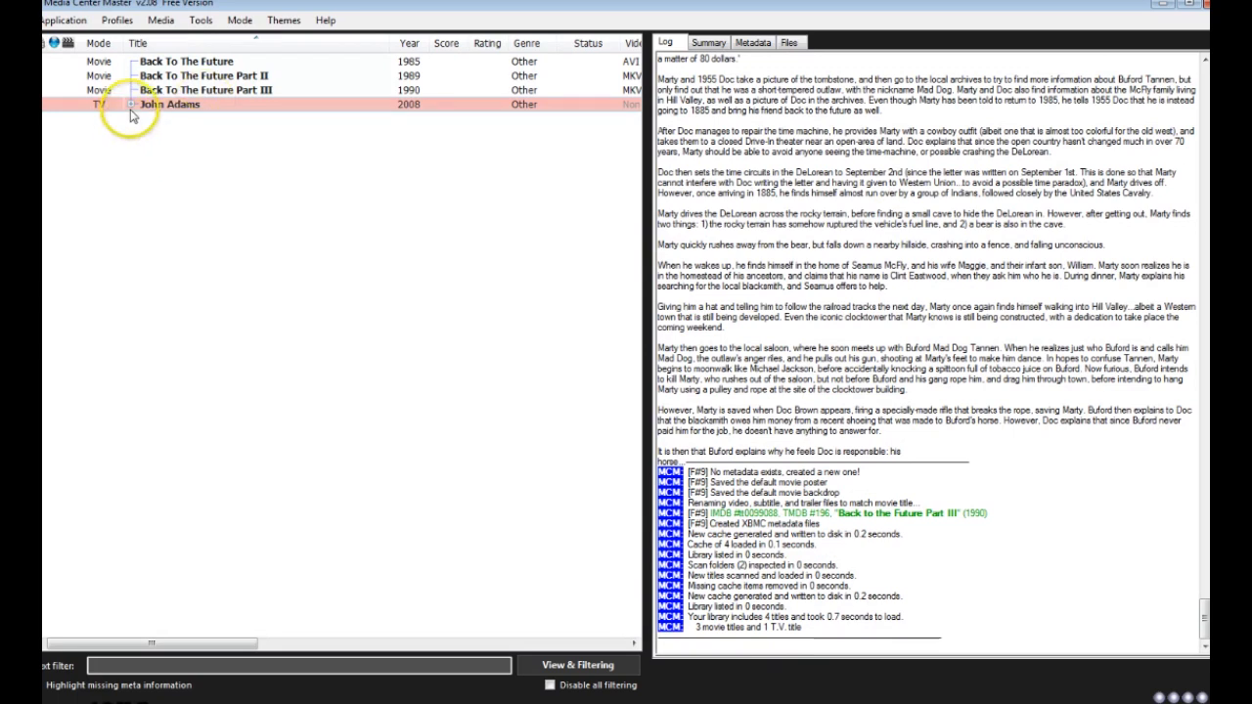
click(129, 105)
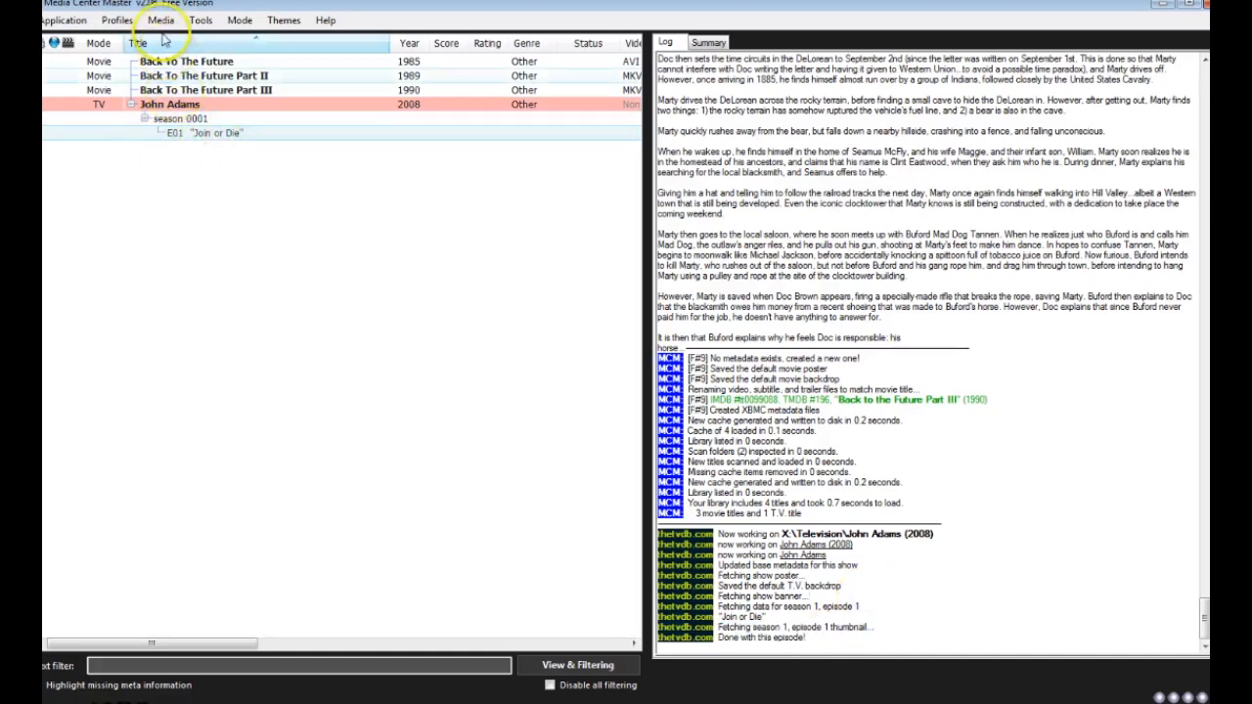
click(131, 103)
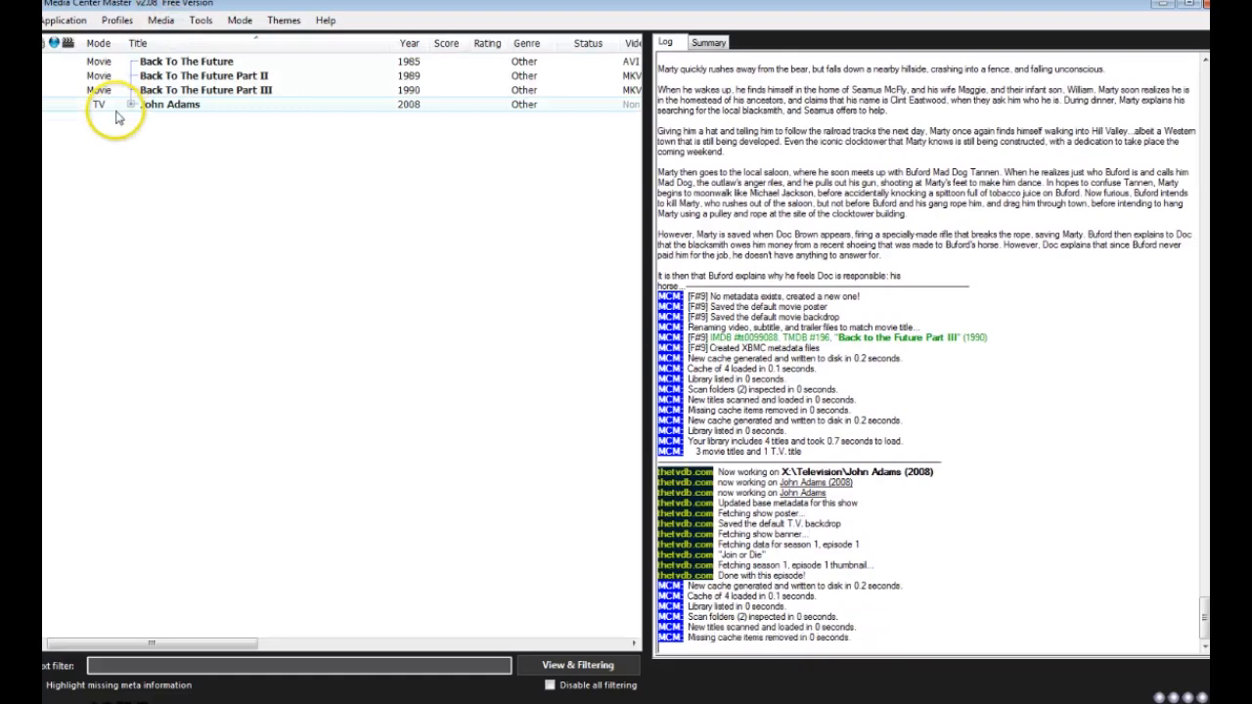
click(130, 105)
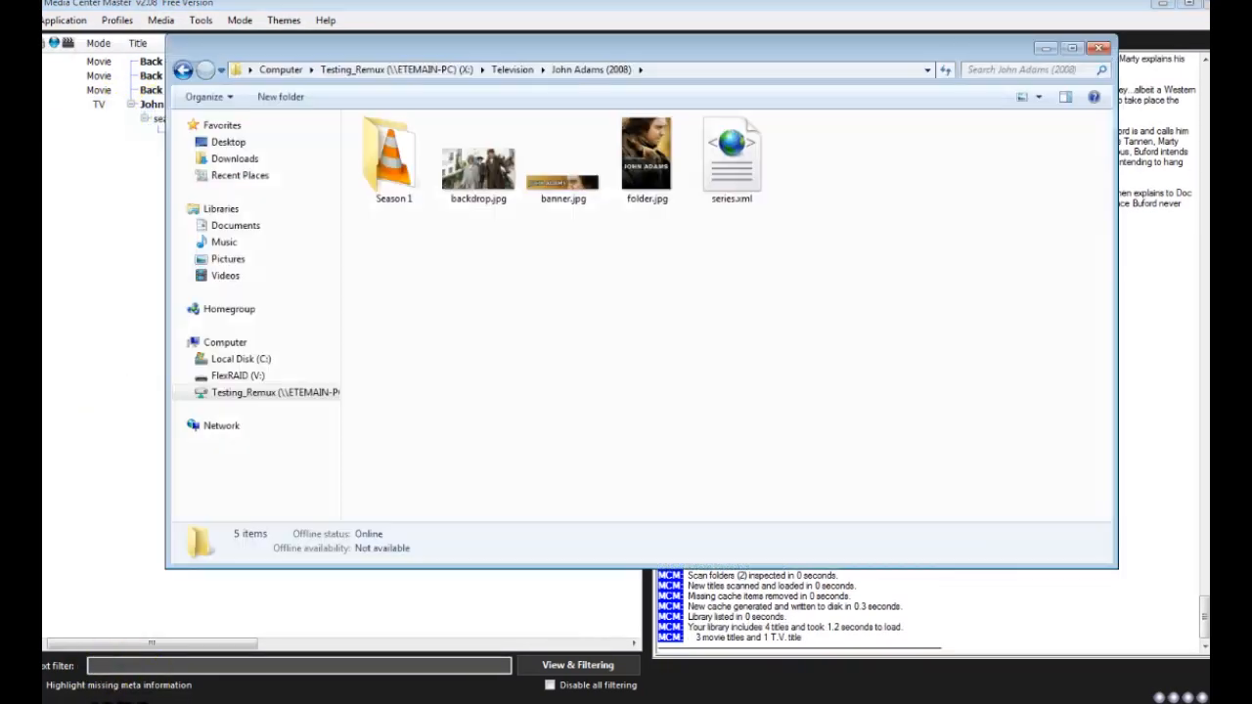
Review backdrop.jpg, folder.jpg and the Season 1 episode file, then return to the John Adams folder.
click(478, 153)
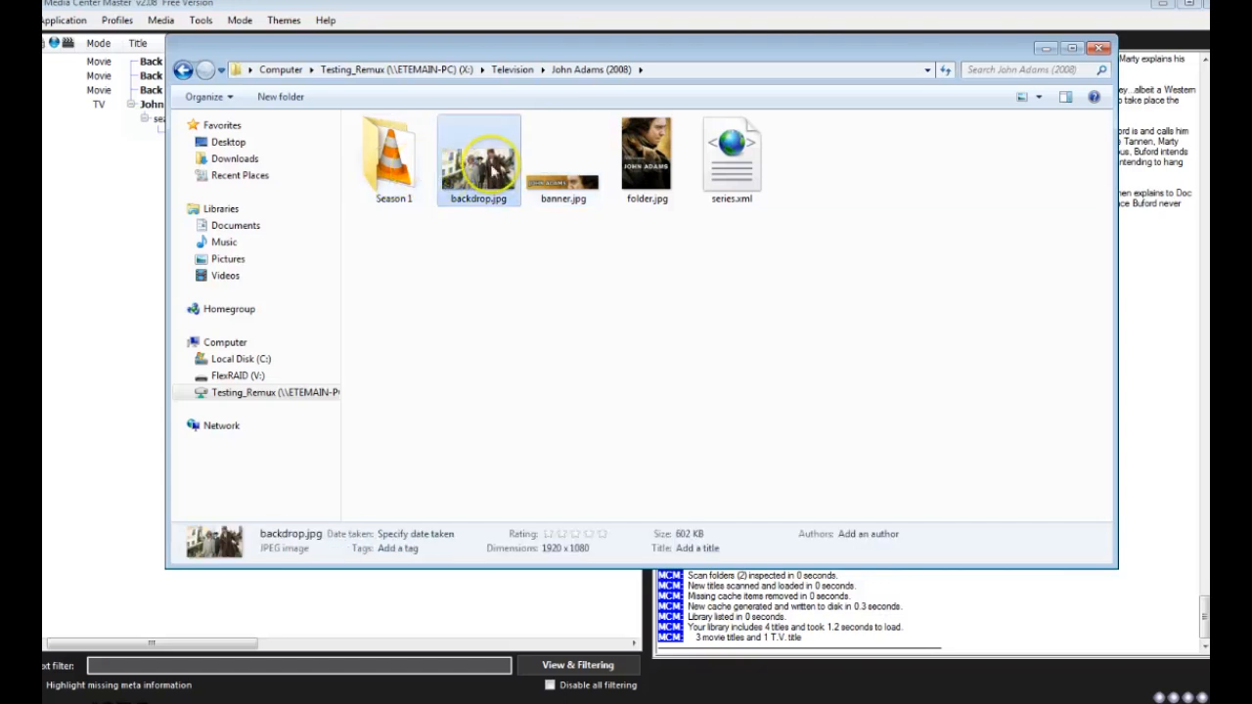
click(646, 156)
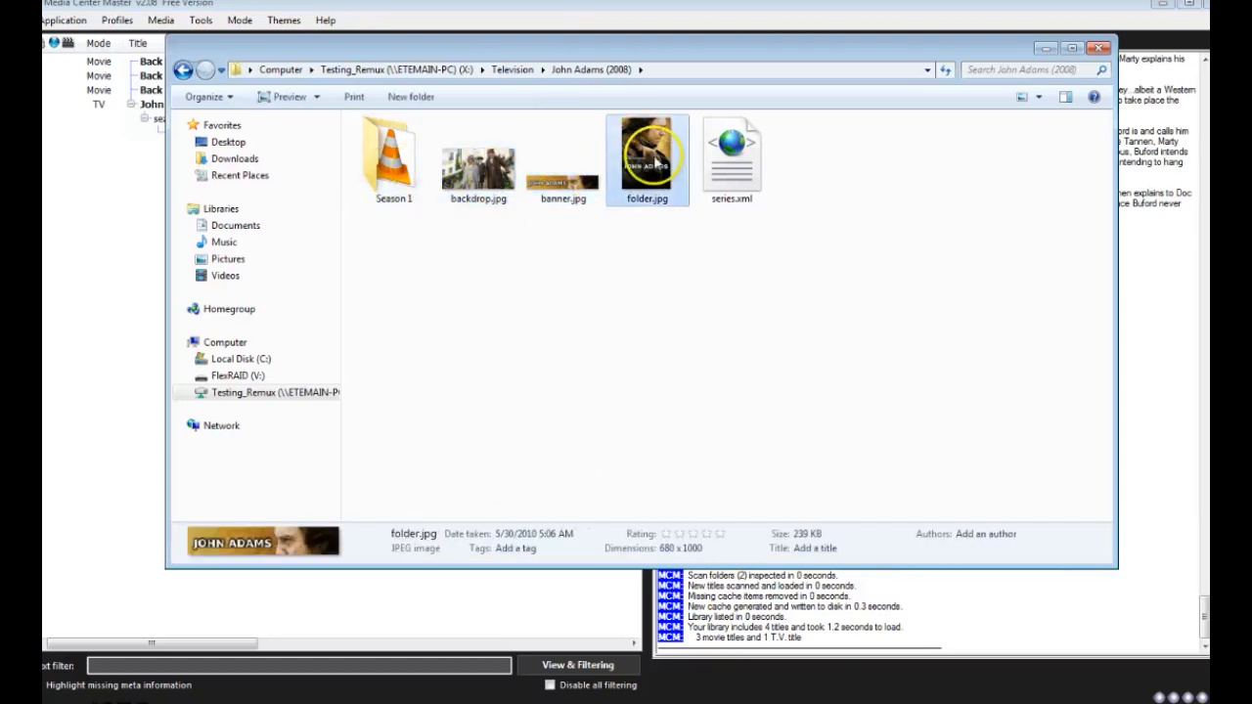
click(731, 156)
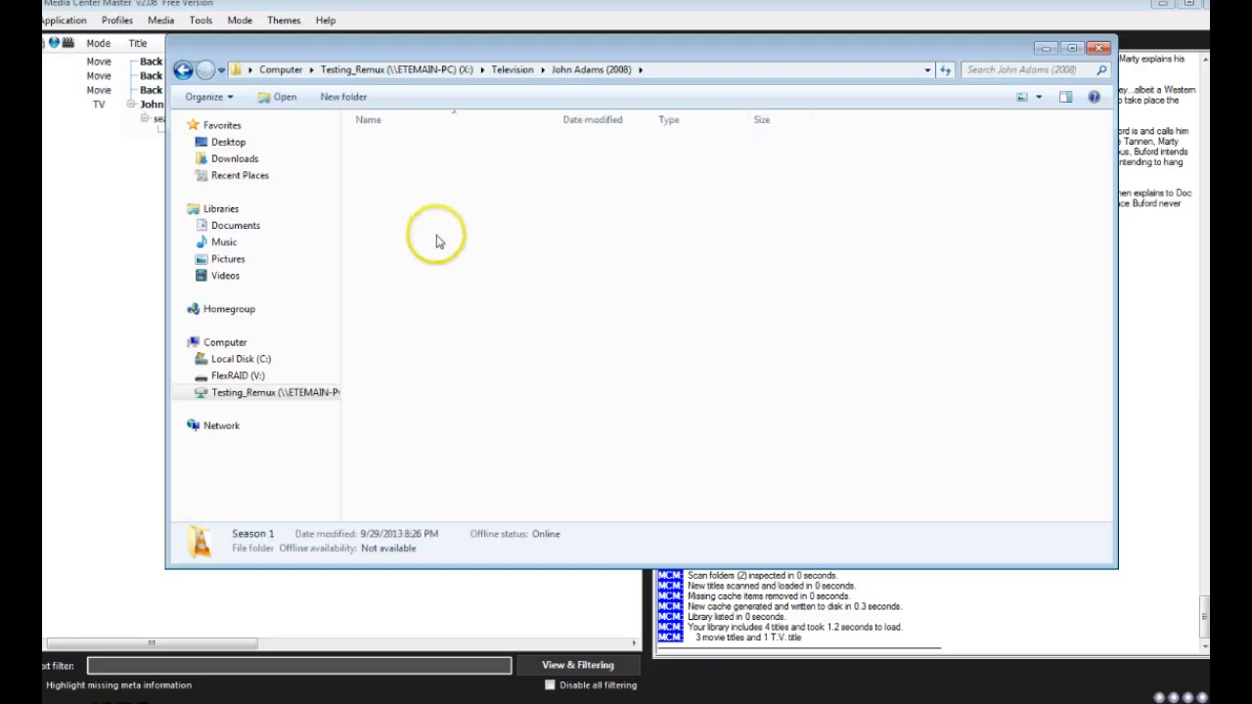
double_click(438, 238)
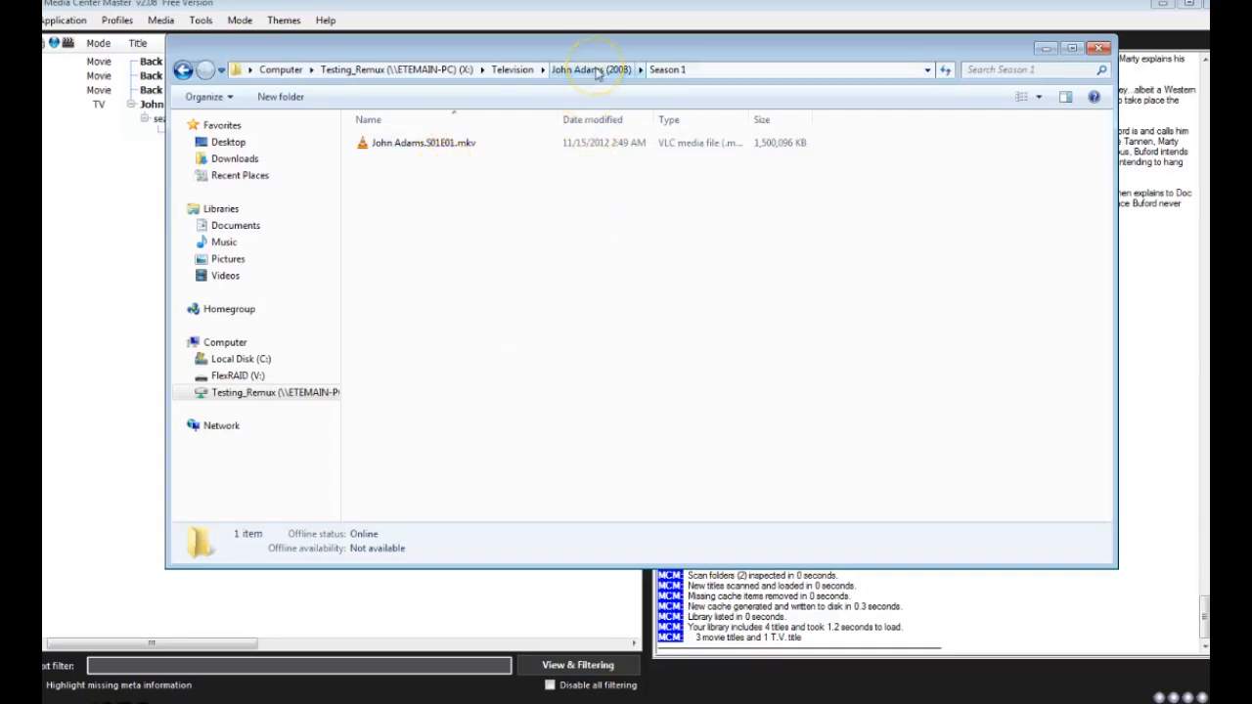
click(591, 71)
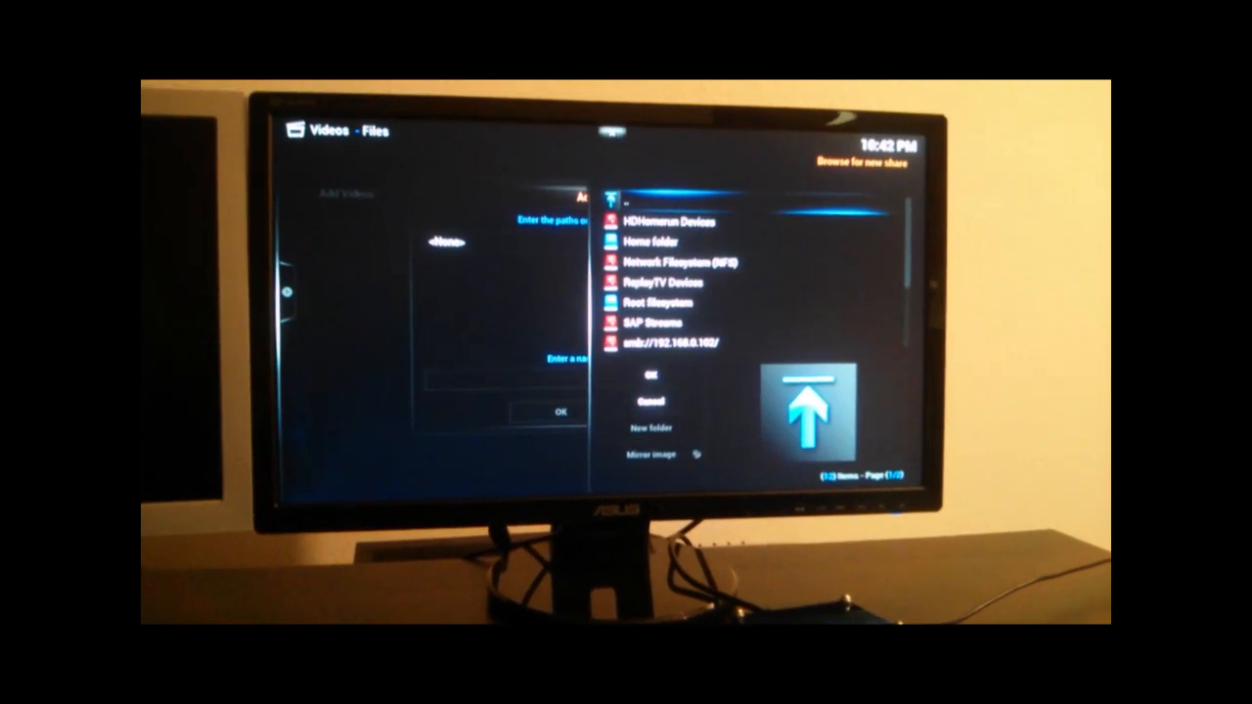
Add the Testing_Remax share's Movies folder as a Movies source scraped by The Movie Database.
scroll(down, 3)
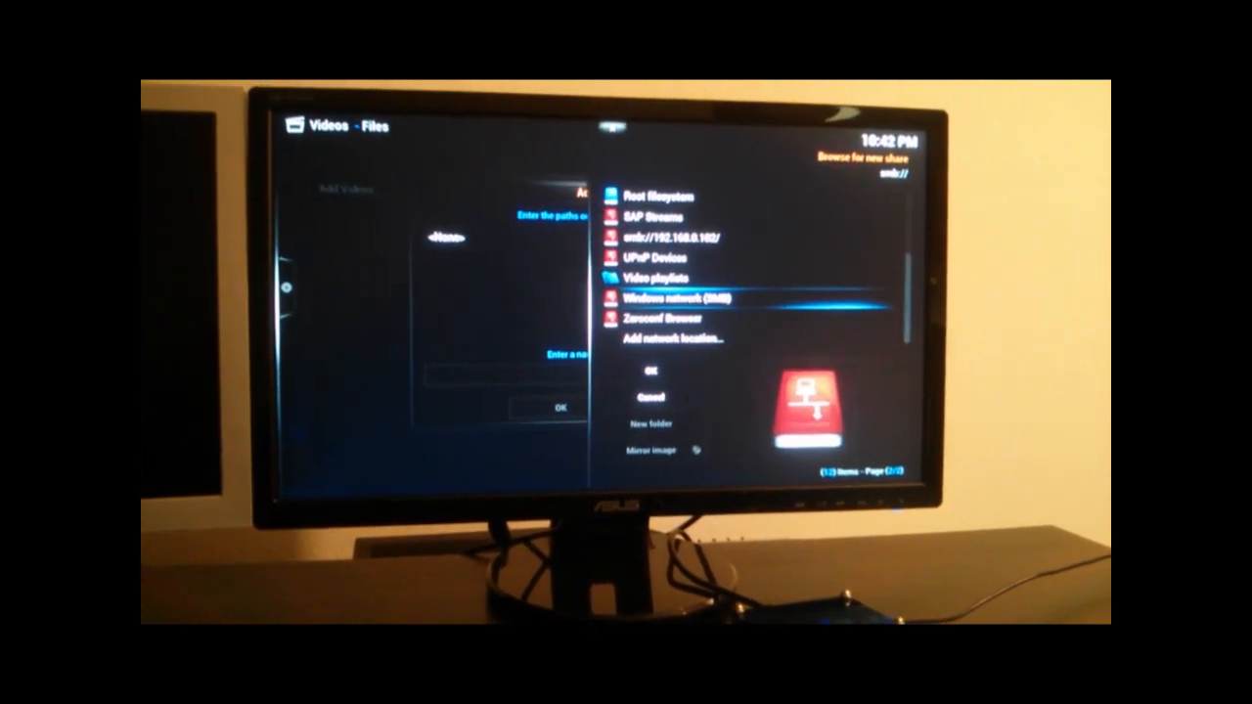
click(666, 298)
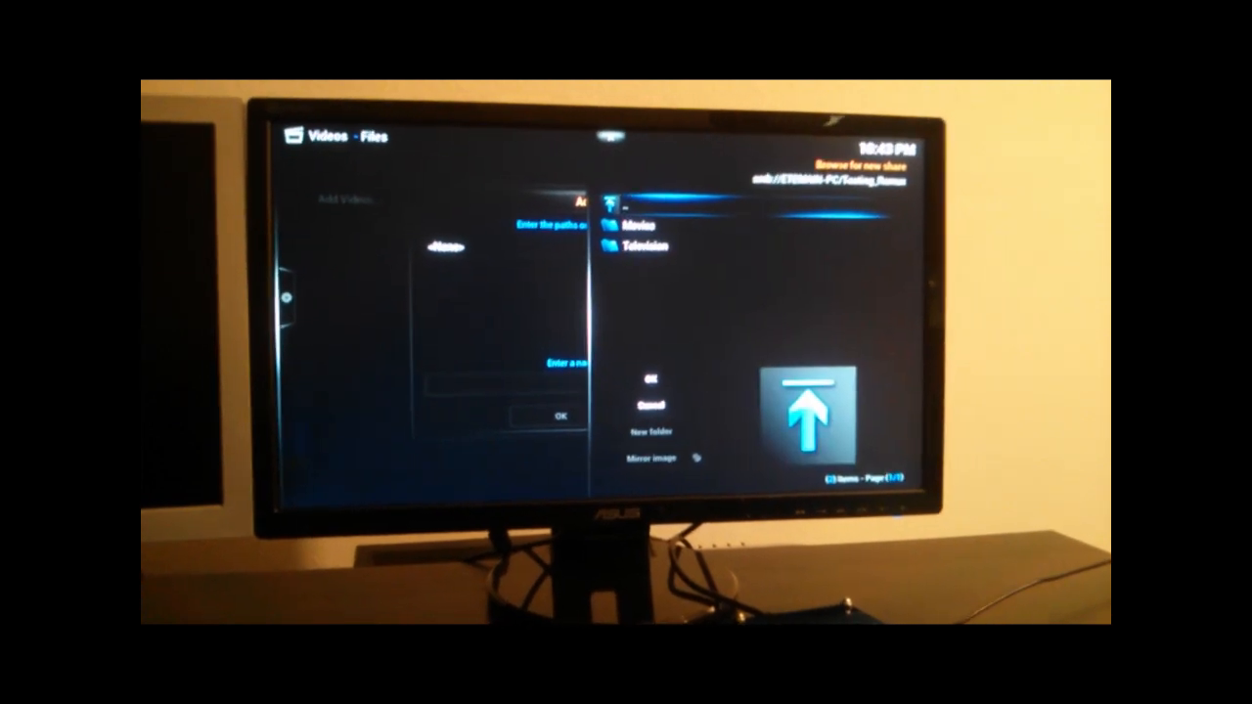
double_click(642, 227)
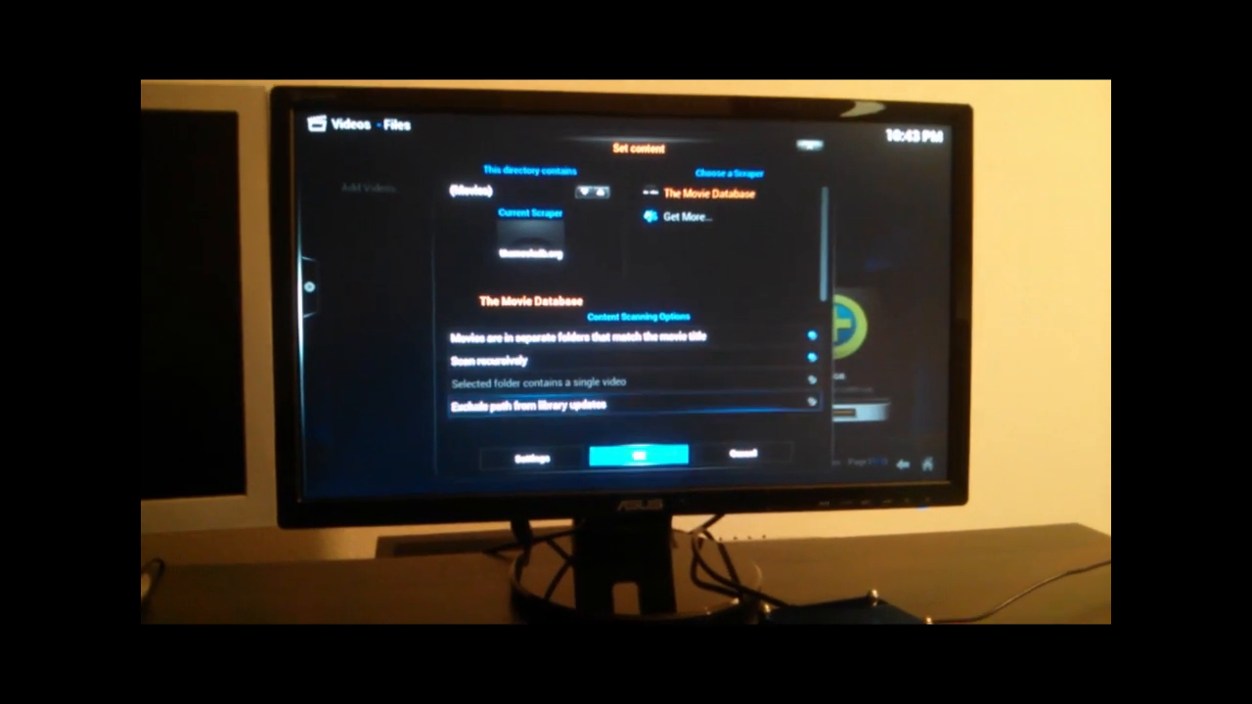
click(638, 458)
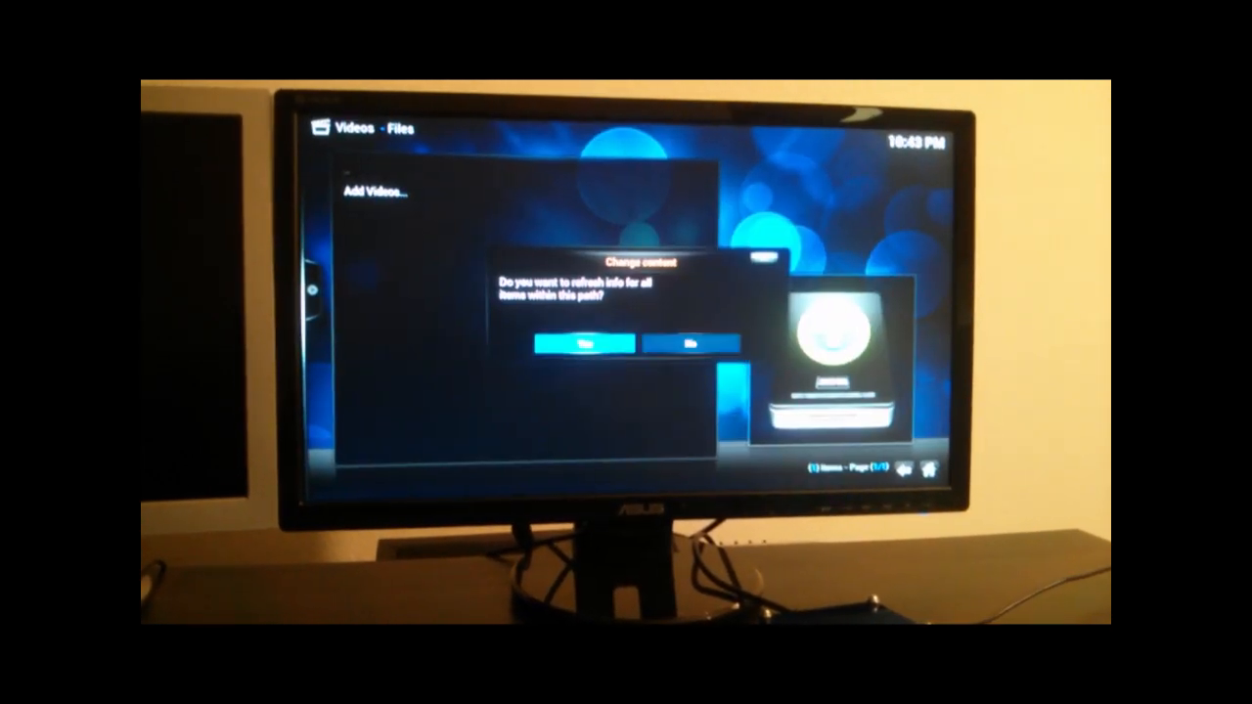
Confirm refreshing info for all items in the new Movies source.
click(575, 345)
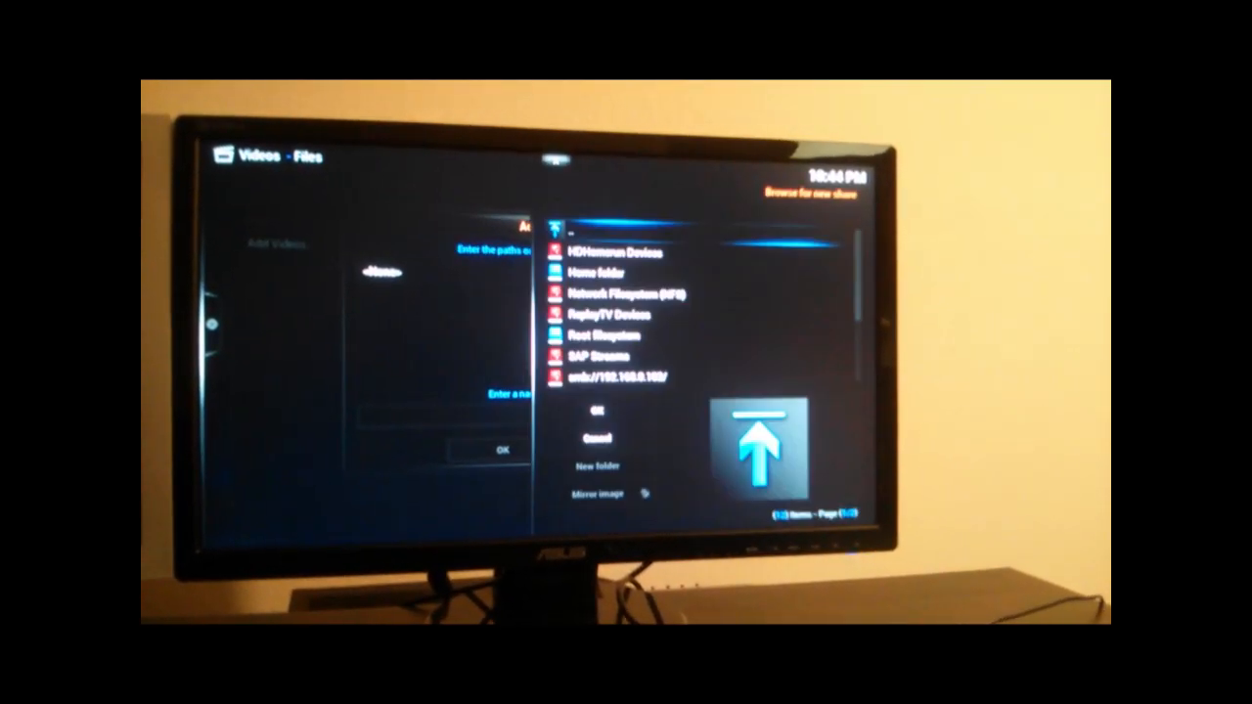
Scroll the share list toward the network share for the second video source.
scroll(down, 3)
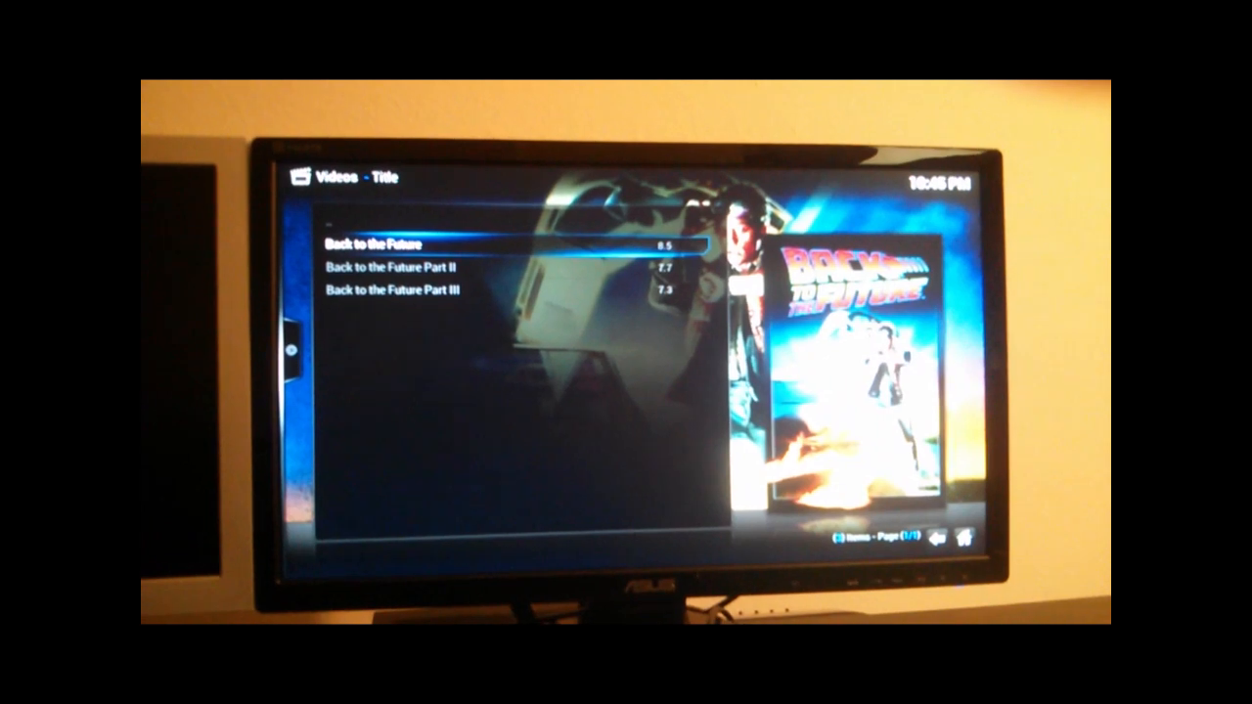
Step through the three Back to the Future films and start playing the first one.
key(Down)
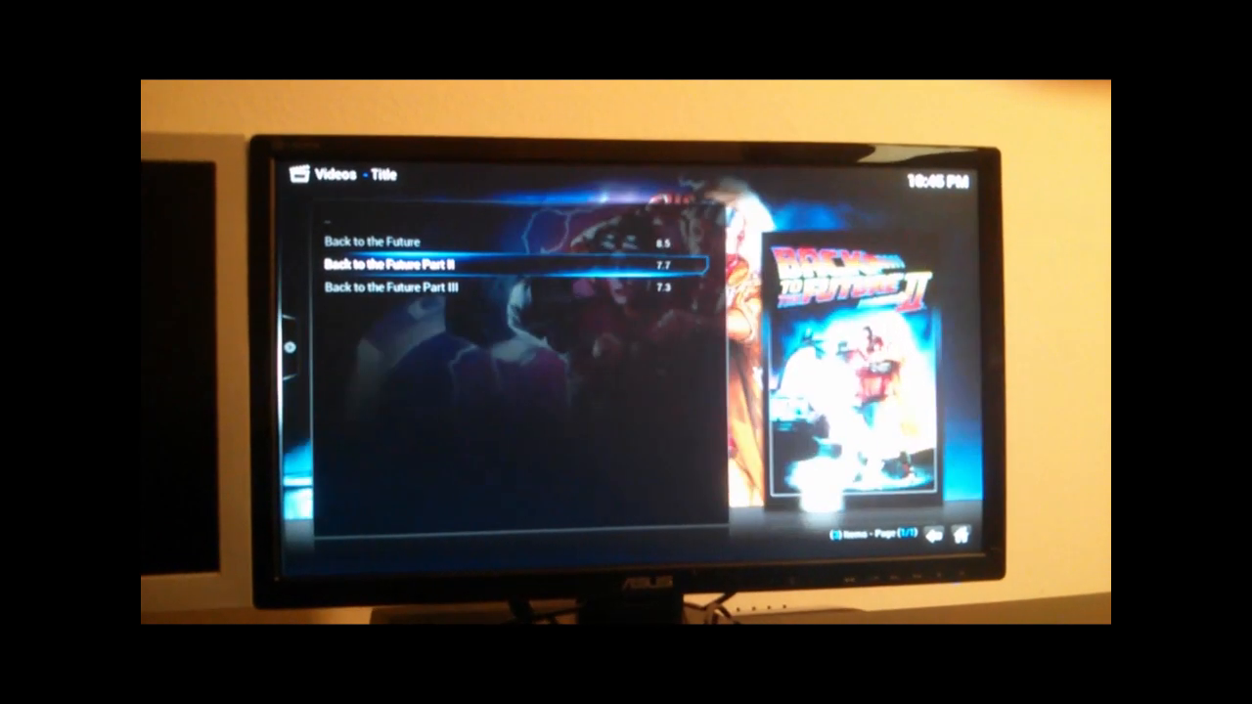
key(Down)
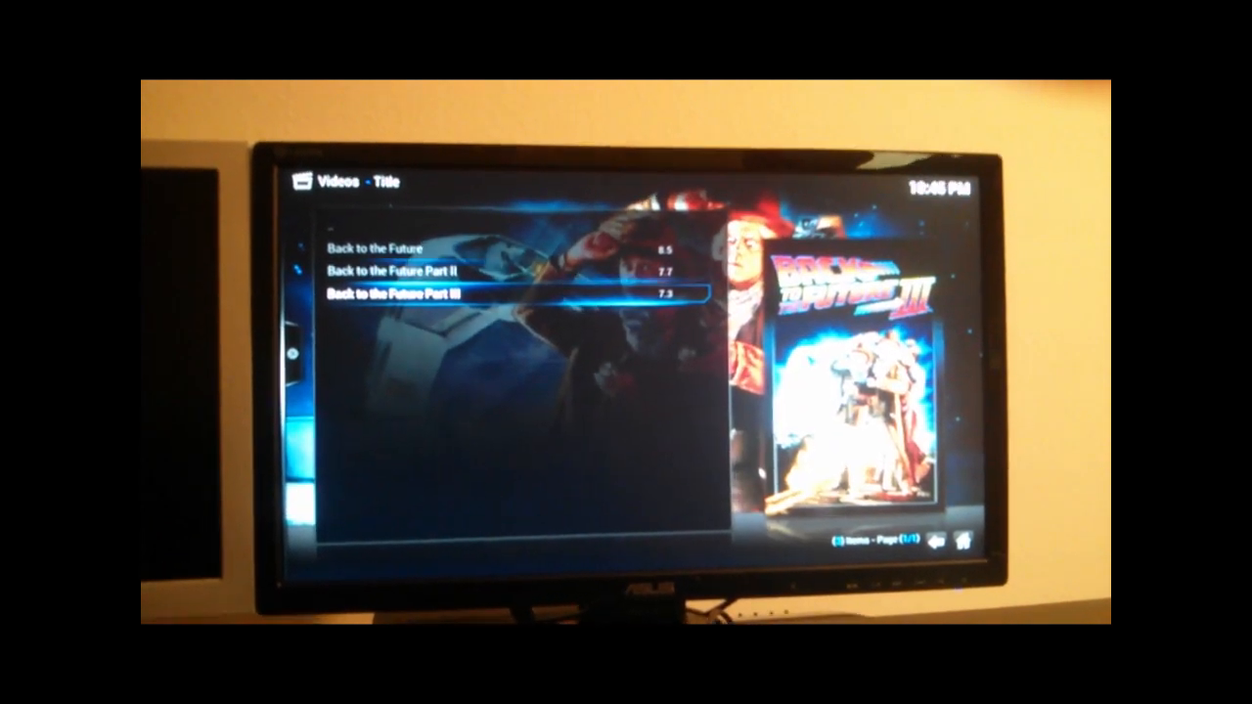
key(up)
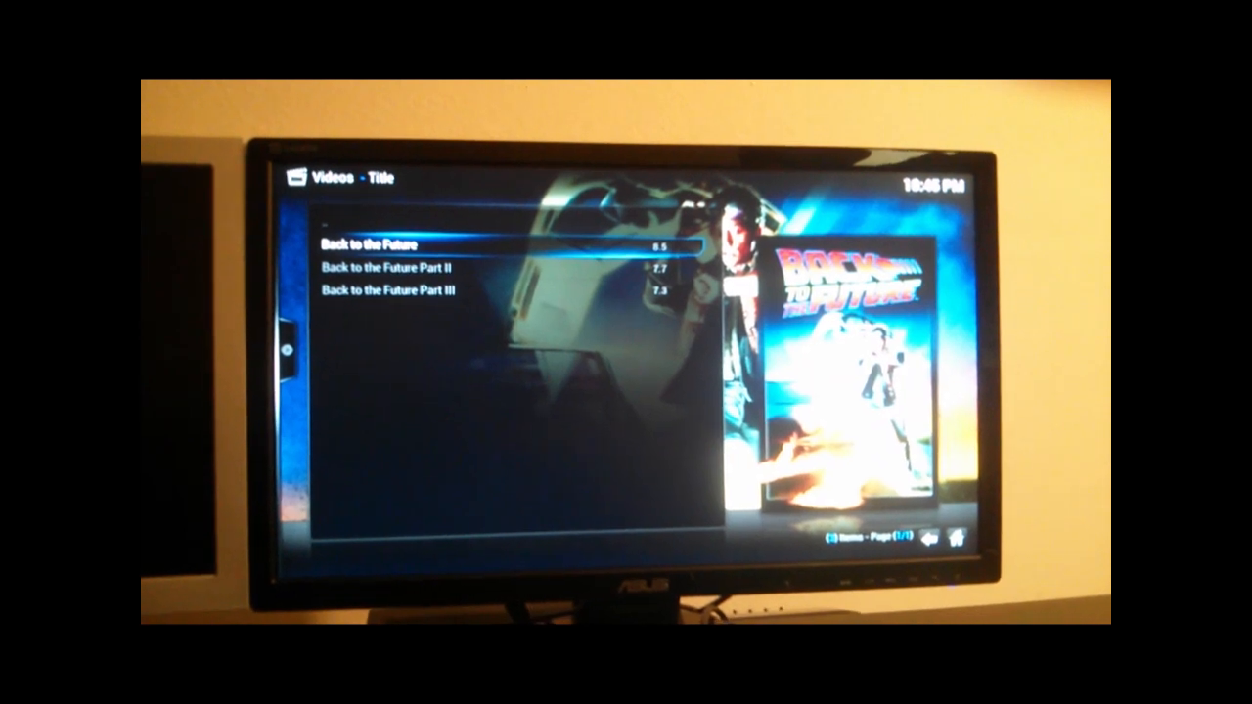
click(376, 245)
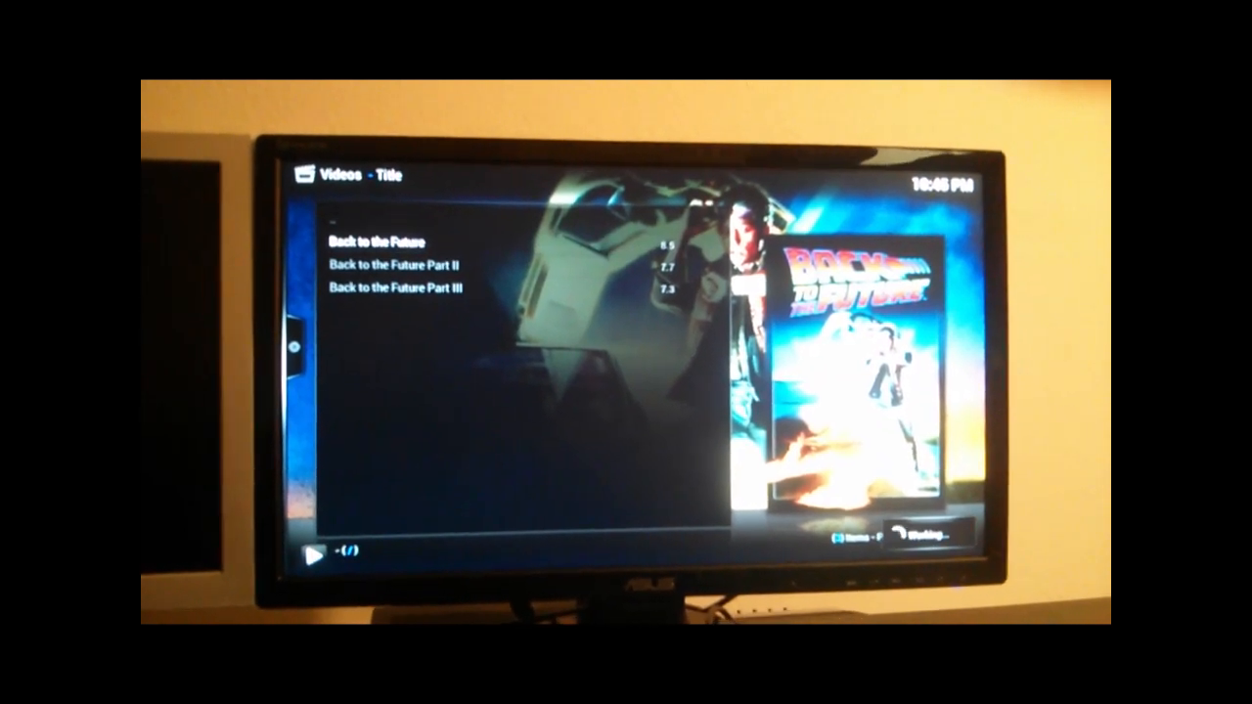